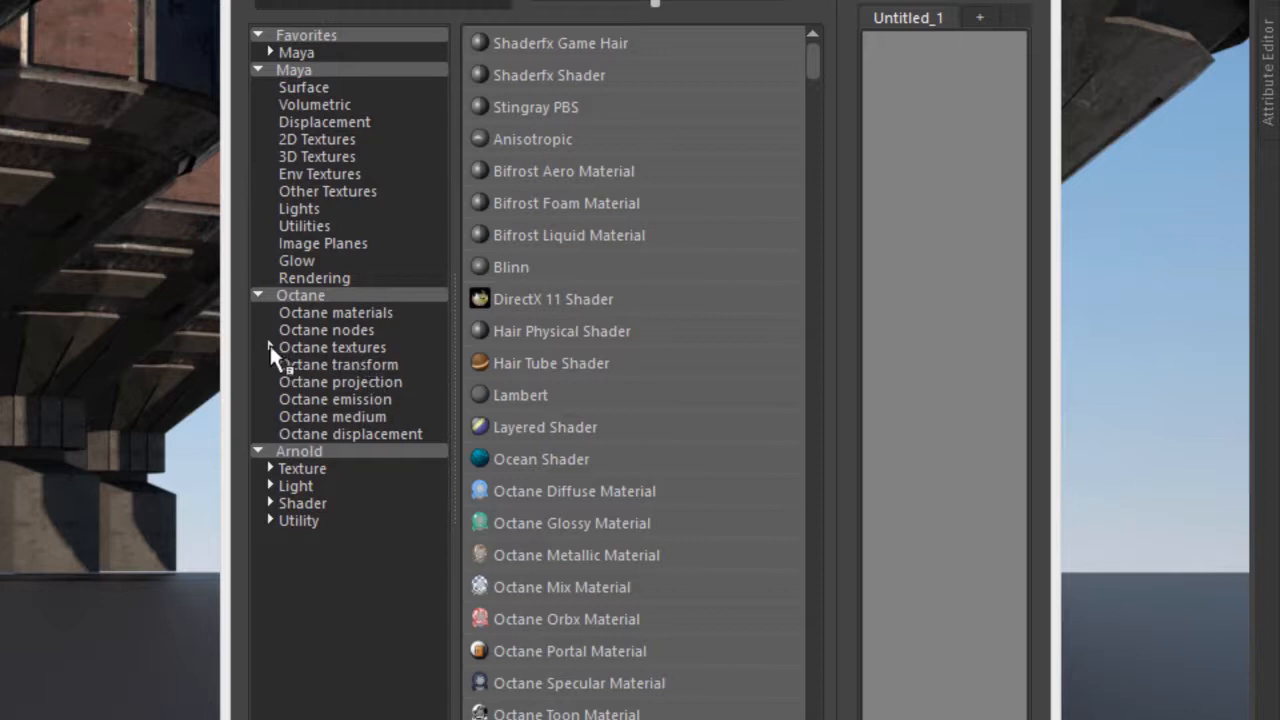
- Expand Octane textures, browse its Image and Geometric subgroups, and return to the full list
left_click(270, 347)
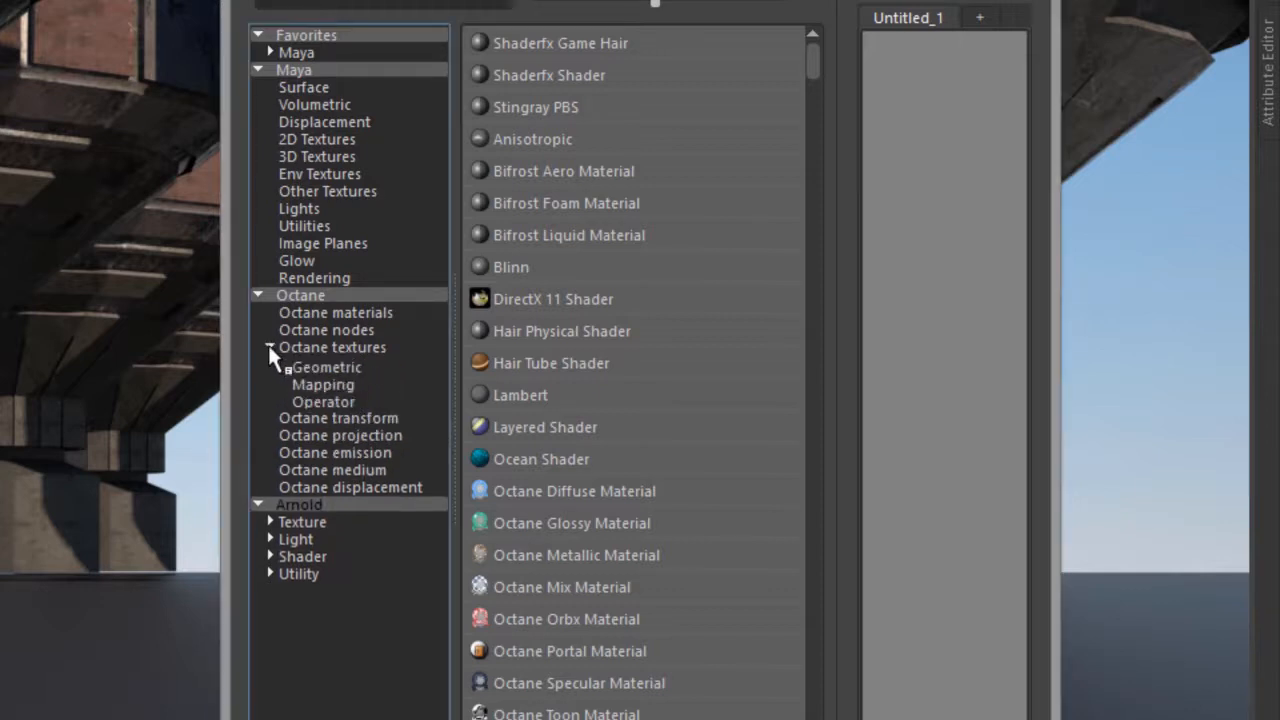
left_click(270, 347)
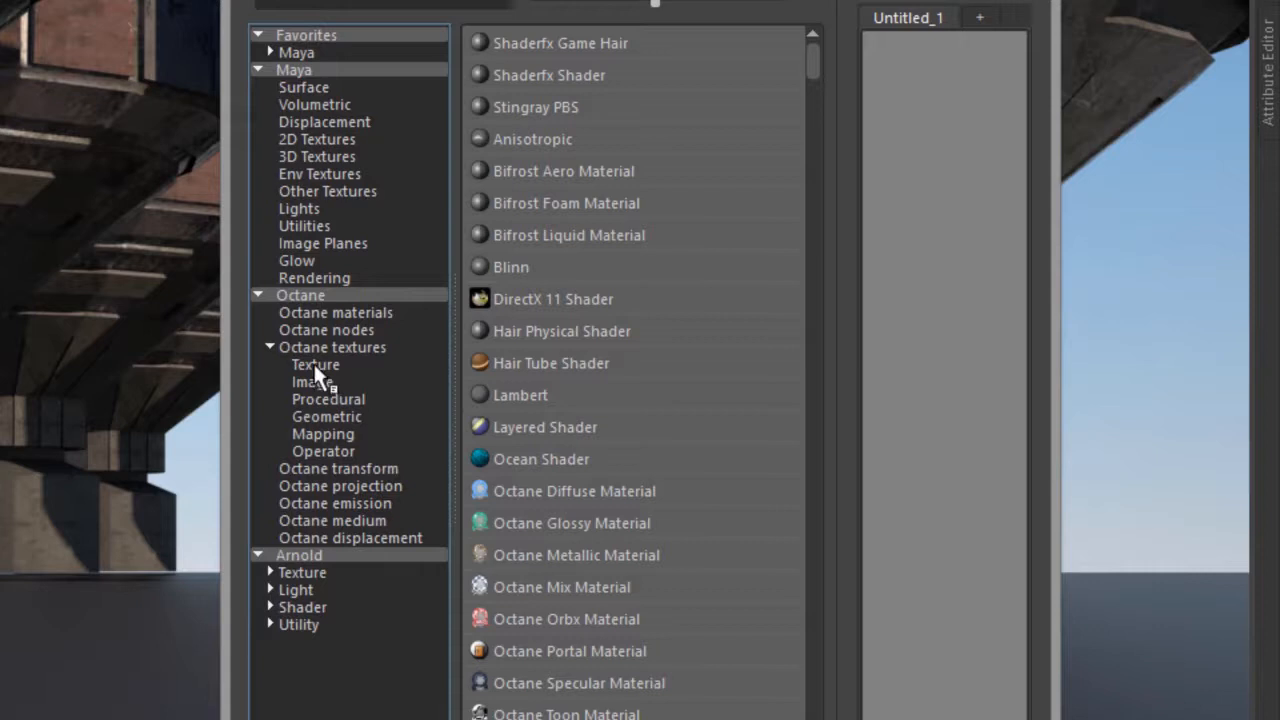
left_click(333, 347)
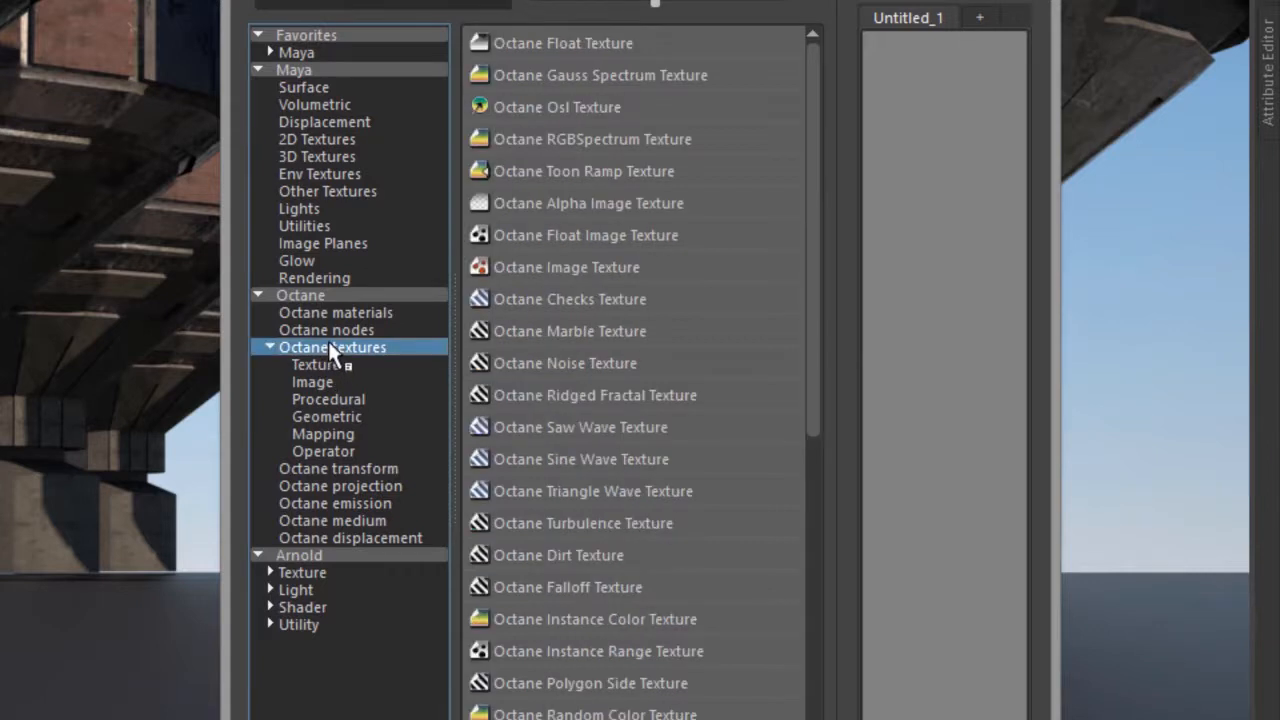
scroll("down", 3)
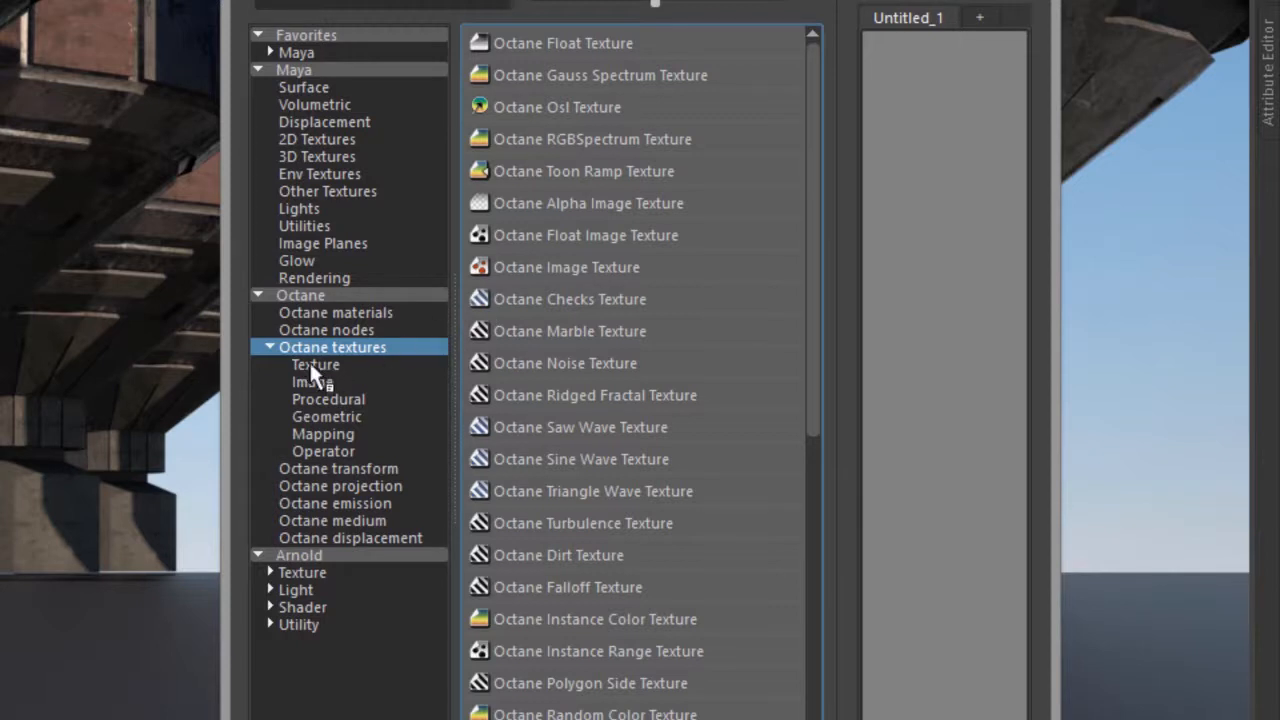
left_click(311, 381)
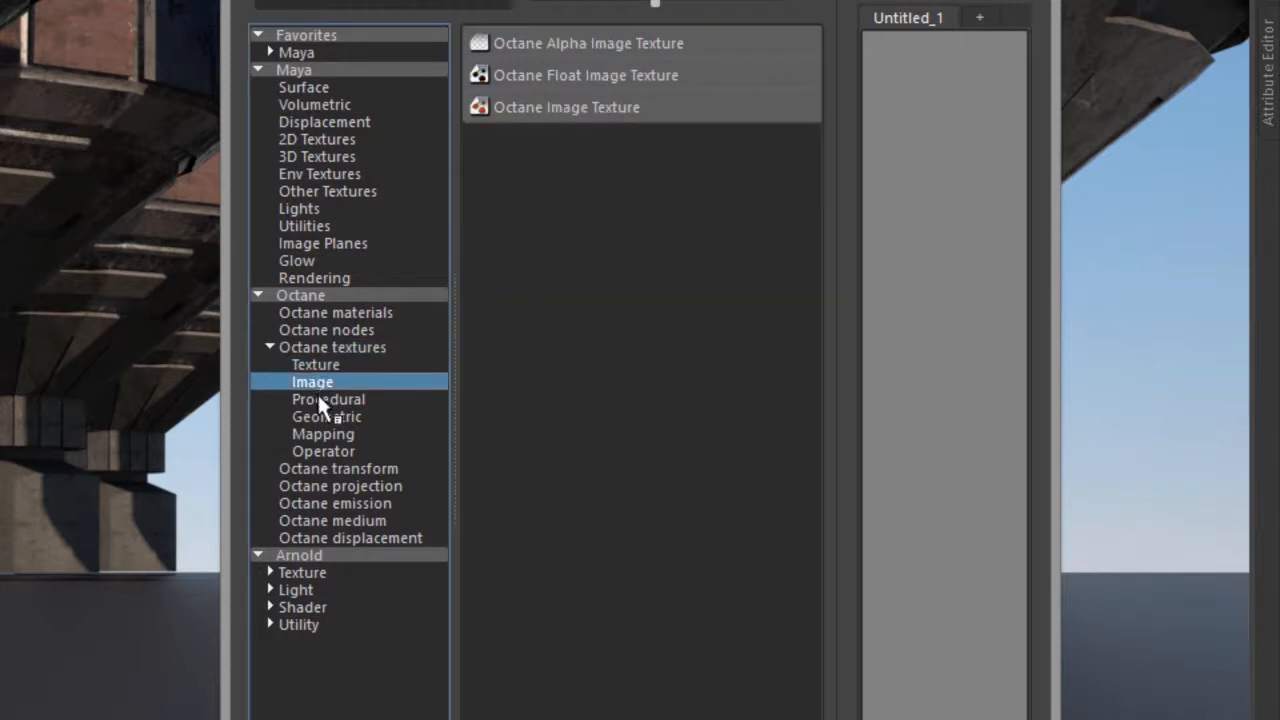
left_click(326, 416)
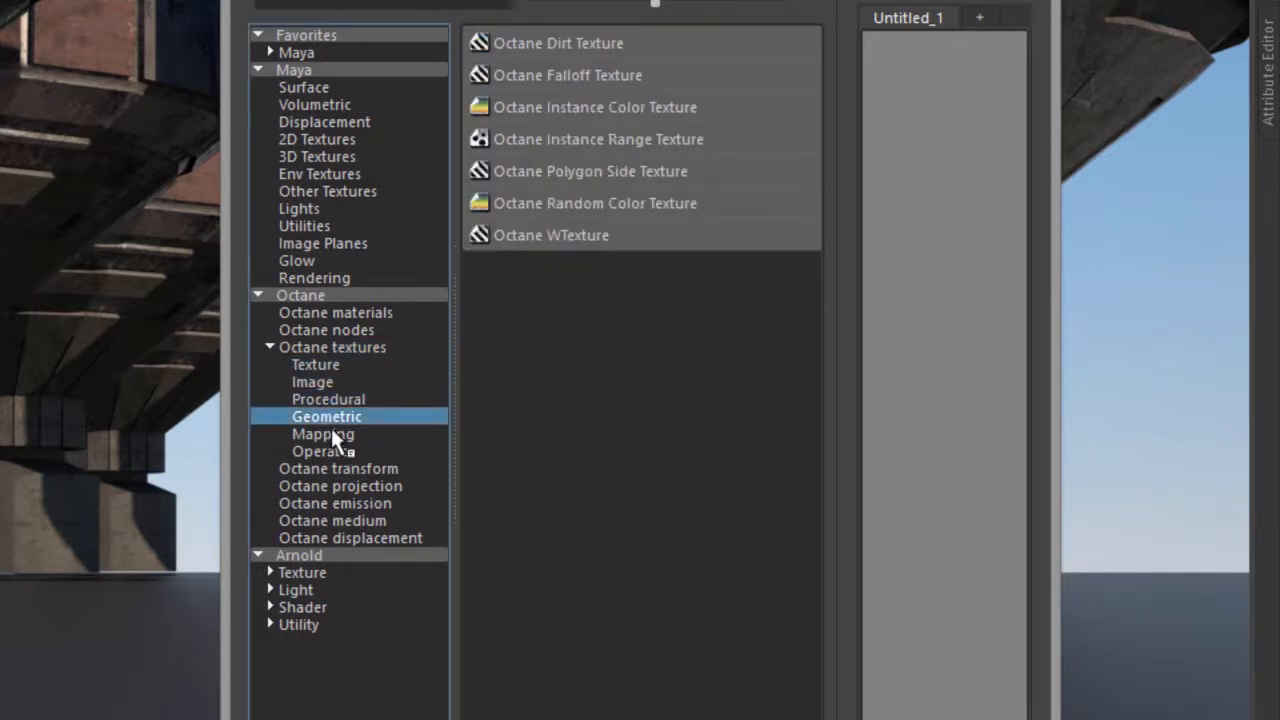
left_click(332, 347)
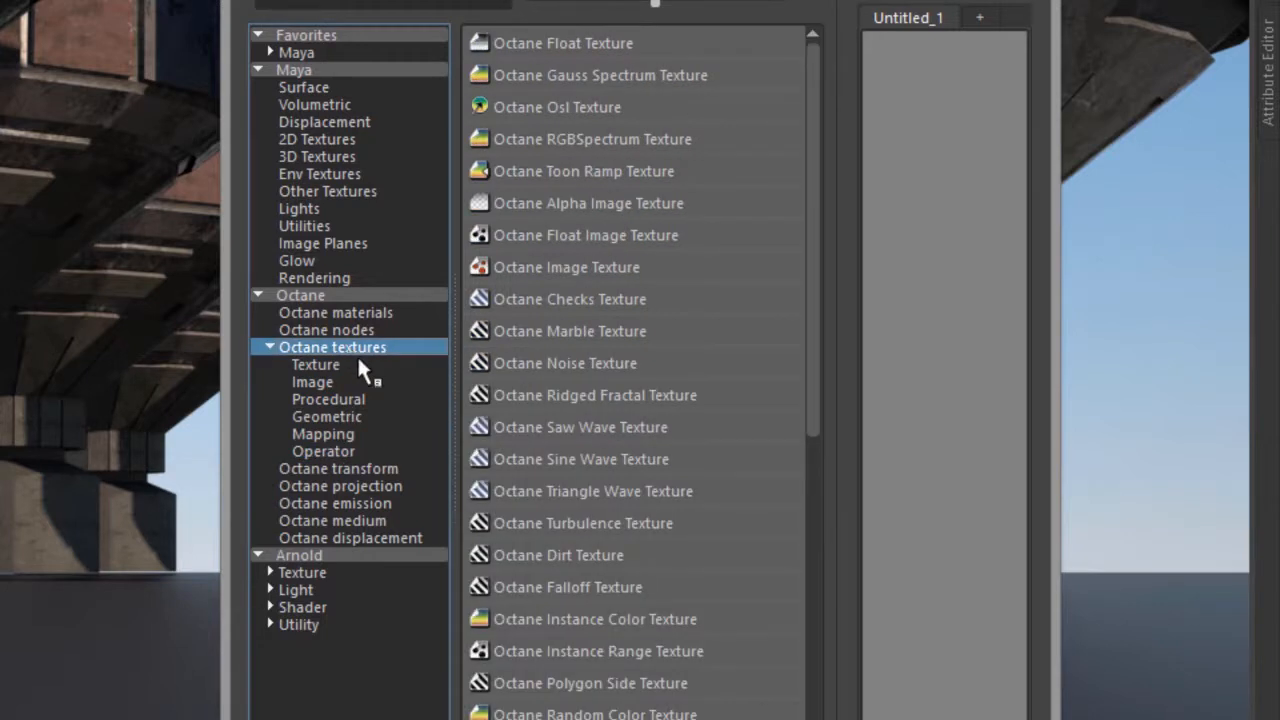
mouse_move(267, 472)
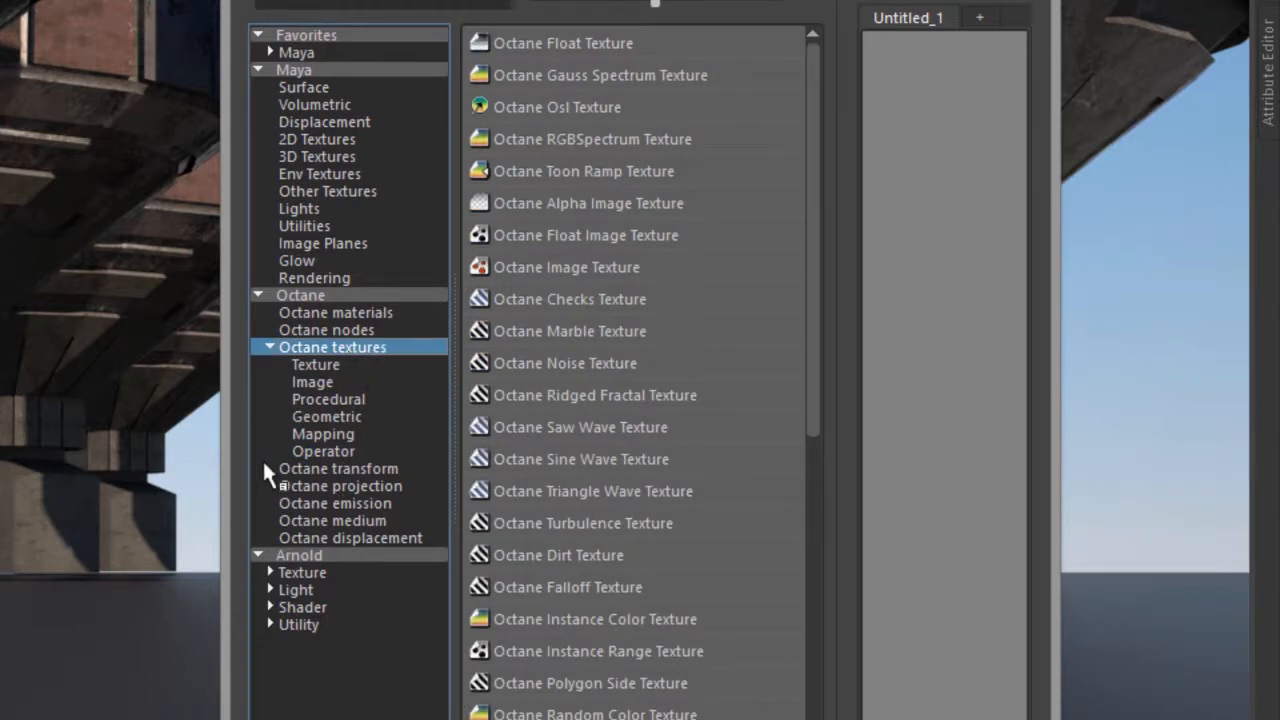
mouse_move(347, 104)
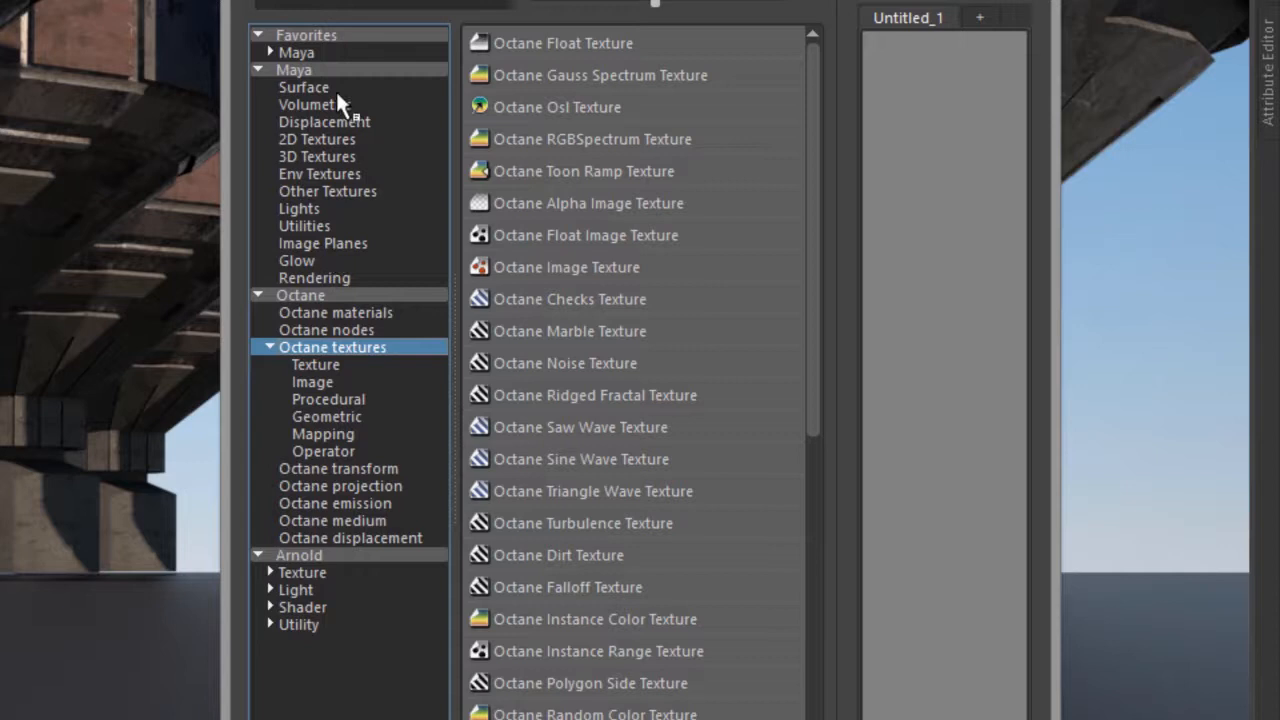
mouse_move(320, 126)
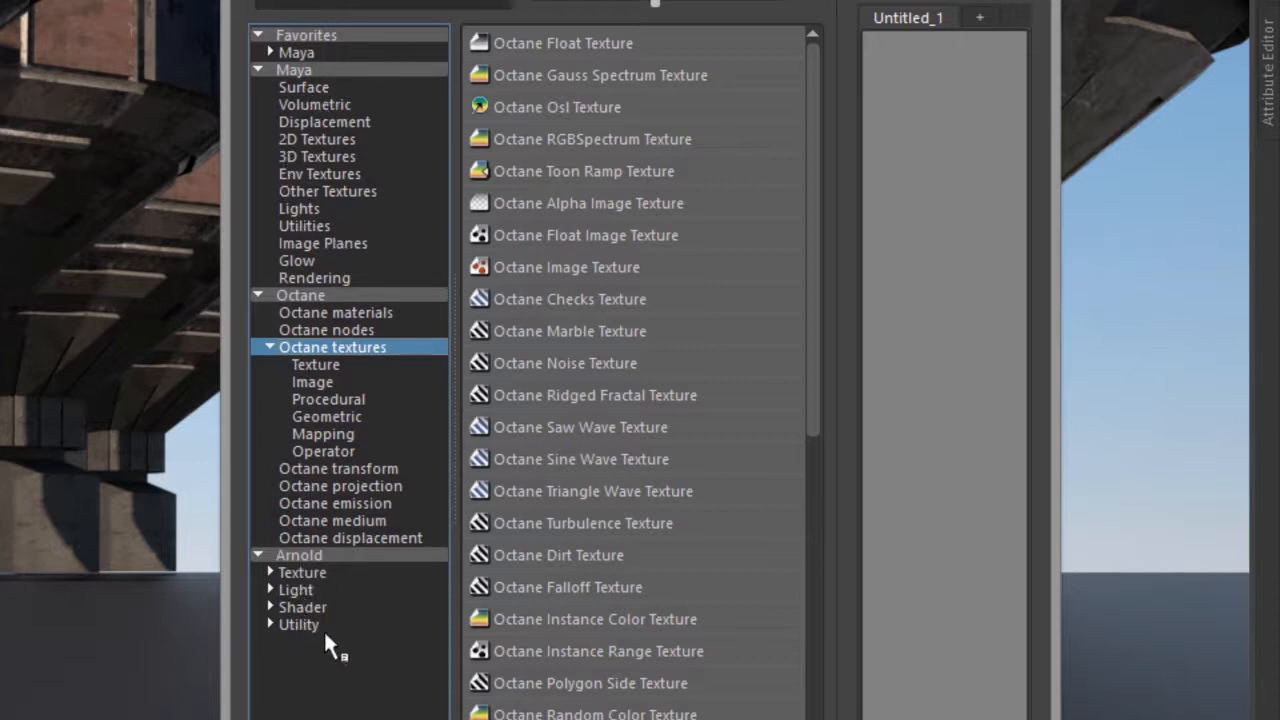
mouse_move(348, 406)
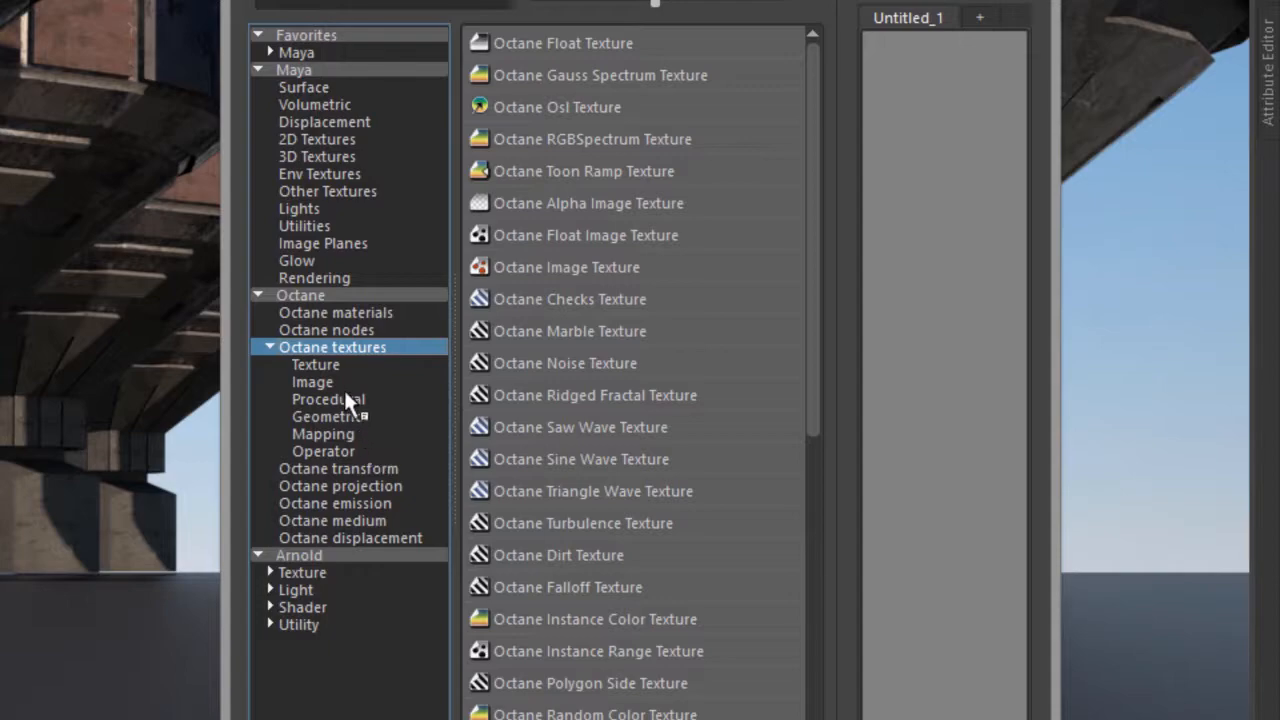
mouse_move(338, 360)
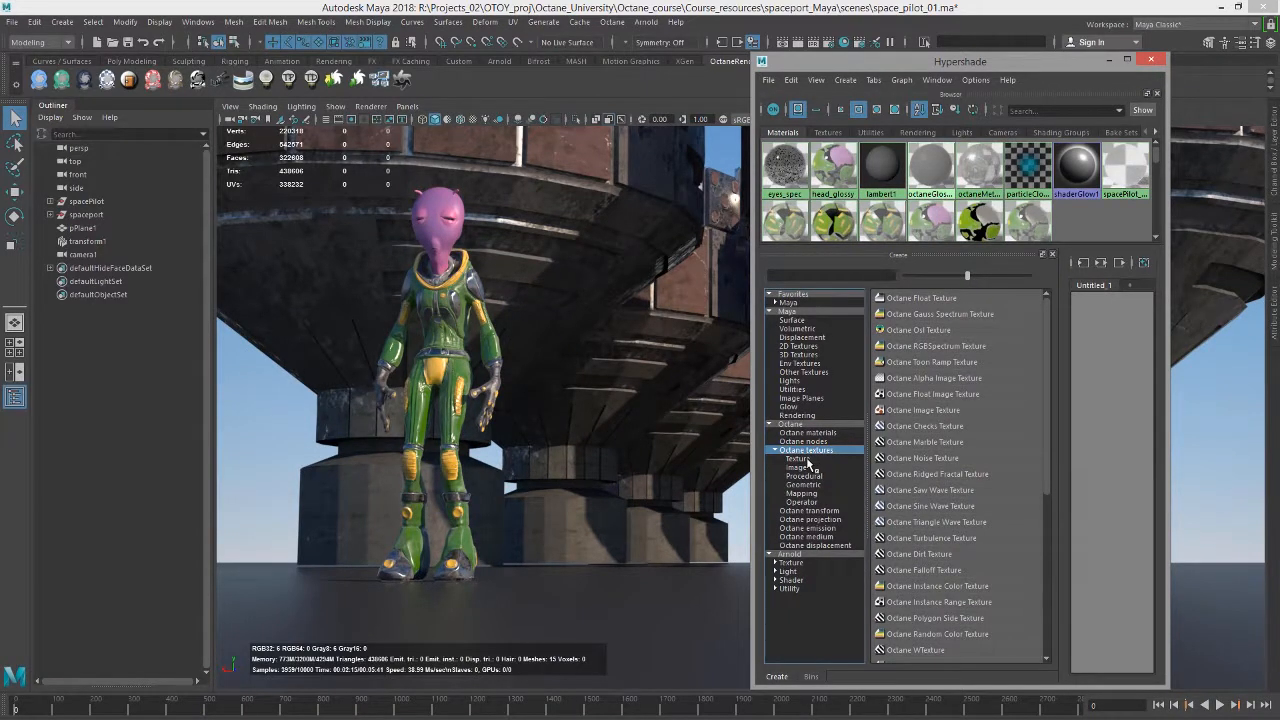
- Filter the Octane texture list through Image, Geometric, then Mapping subcategories
left_click(794, 467)
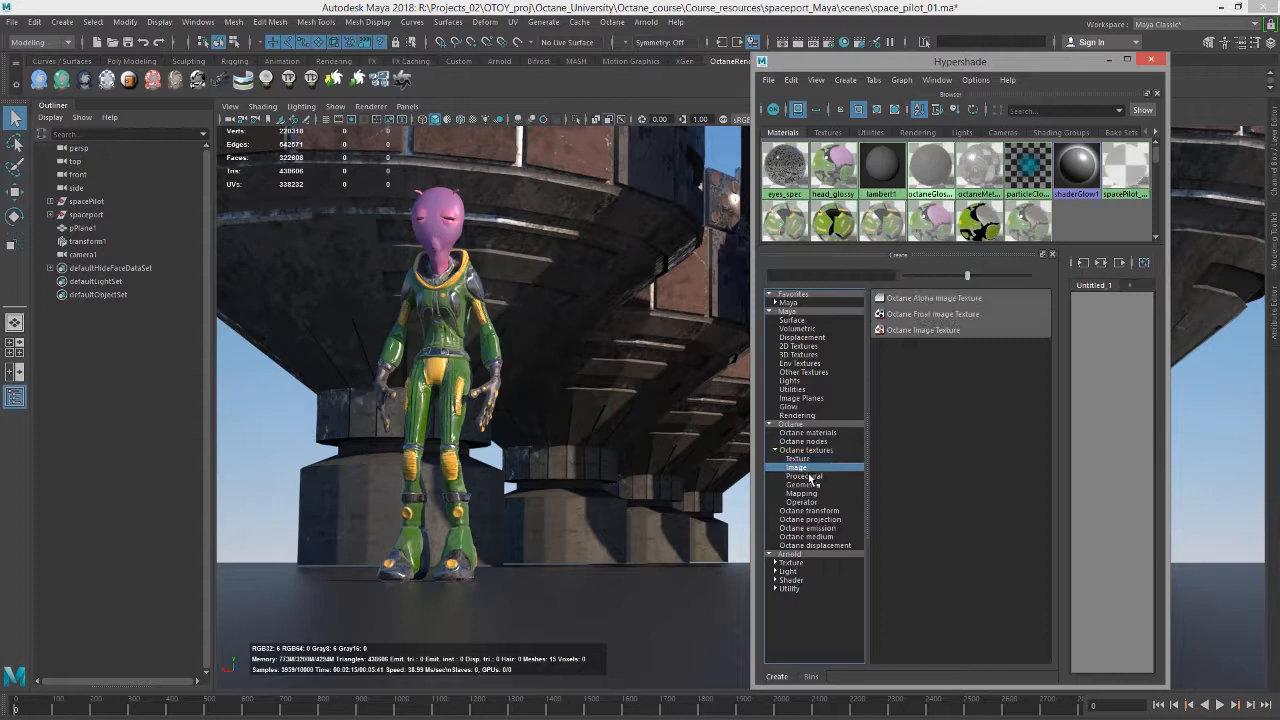
left_click(802, 483)
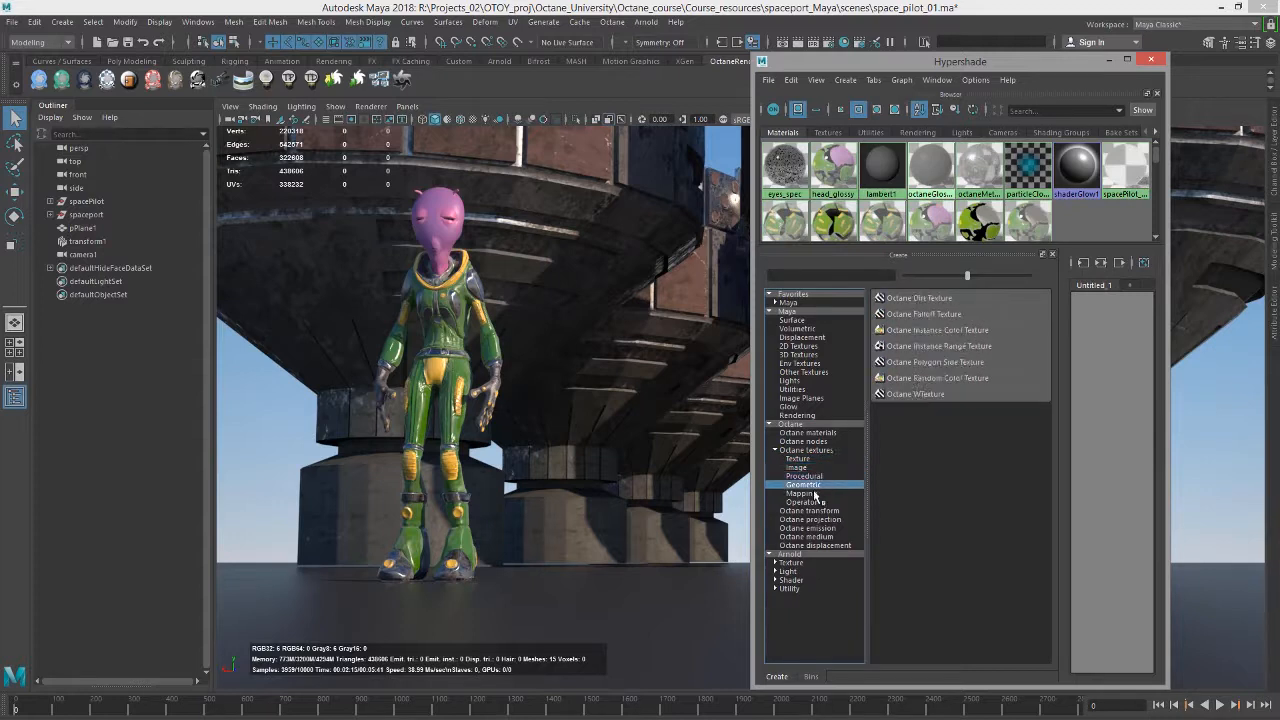
left_click(796, 493)
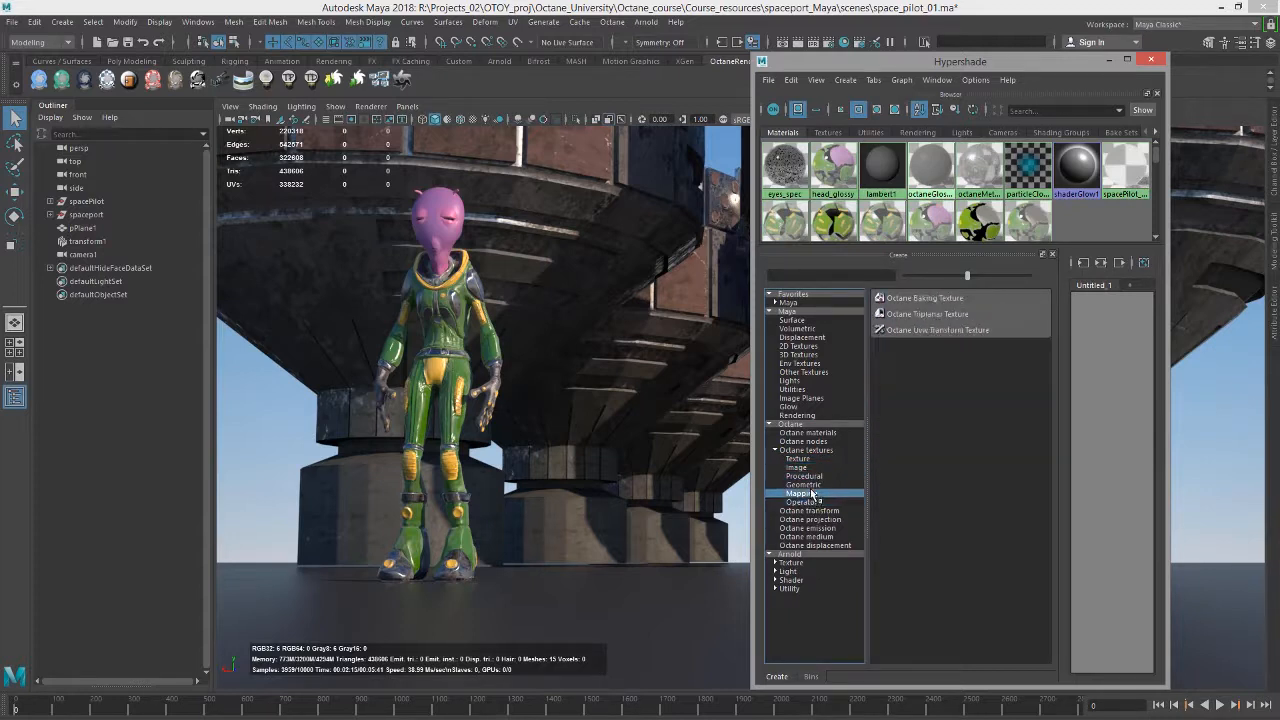
left_click(802, 475)
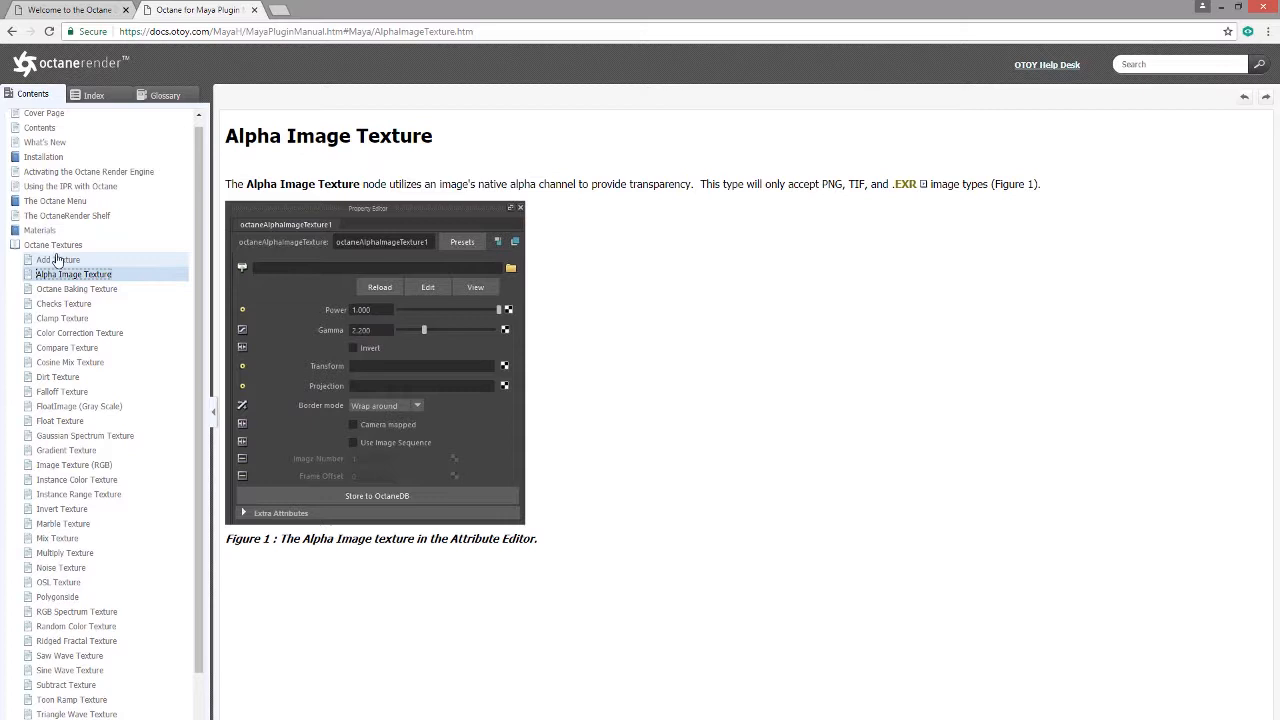
- Open the Octane Textures page from the docs Contents sidebar and scroll through it
left_click(53, 250)
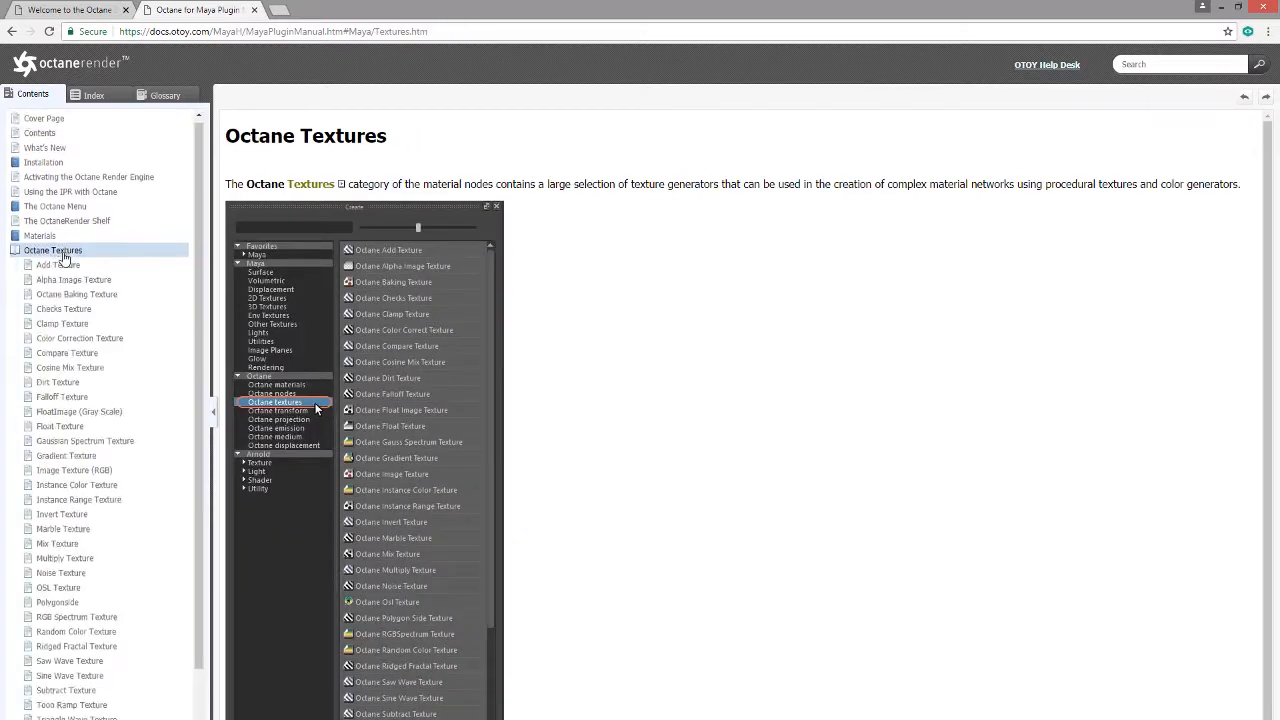
scroll("down", 3)
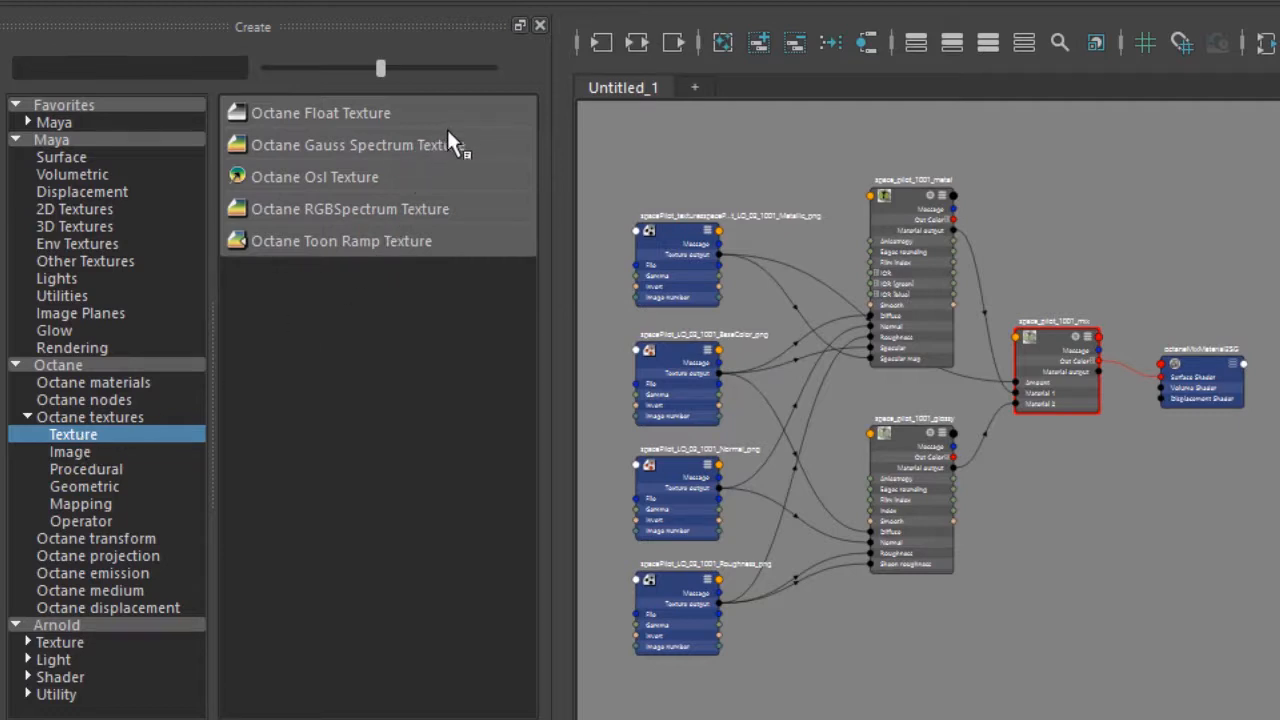
mouse_move(407, 171)
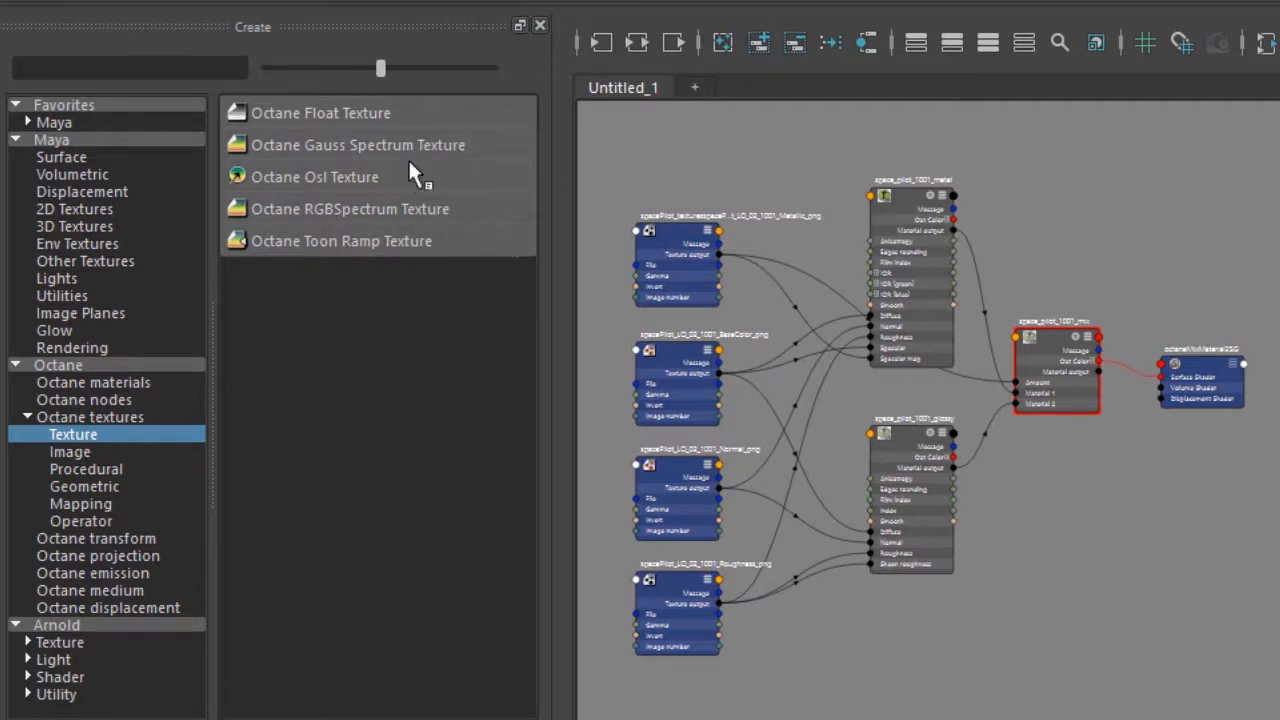
mouse_move(425, 155)
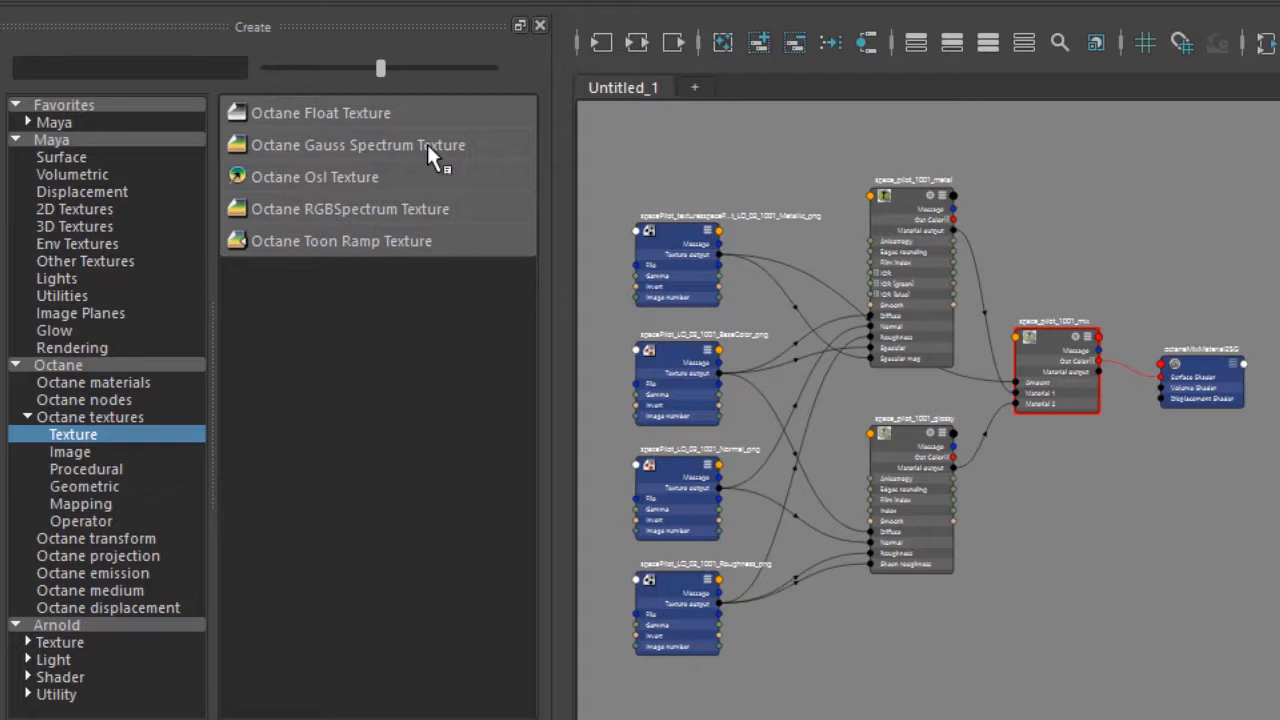
mouse_move(416, 224)
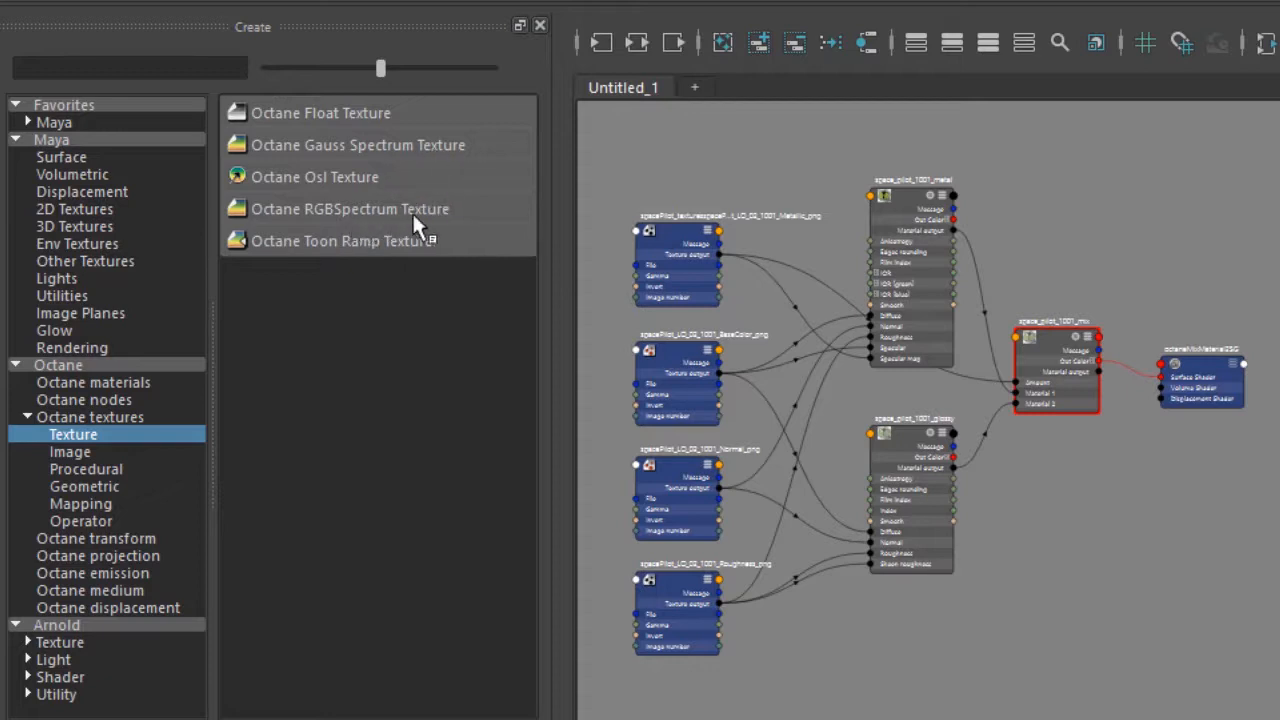
mouse_move(293, 257)
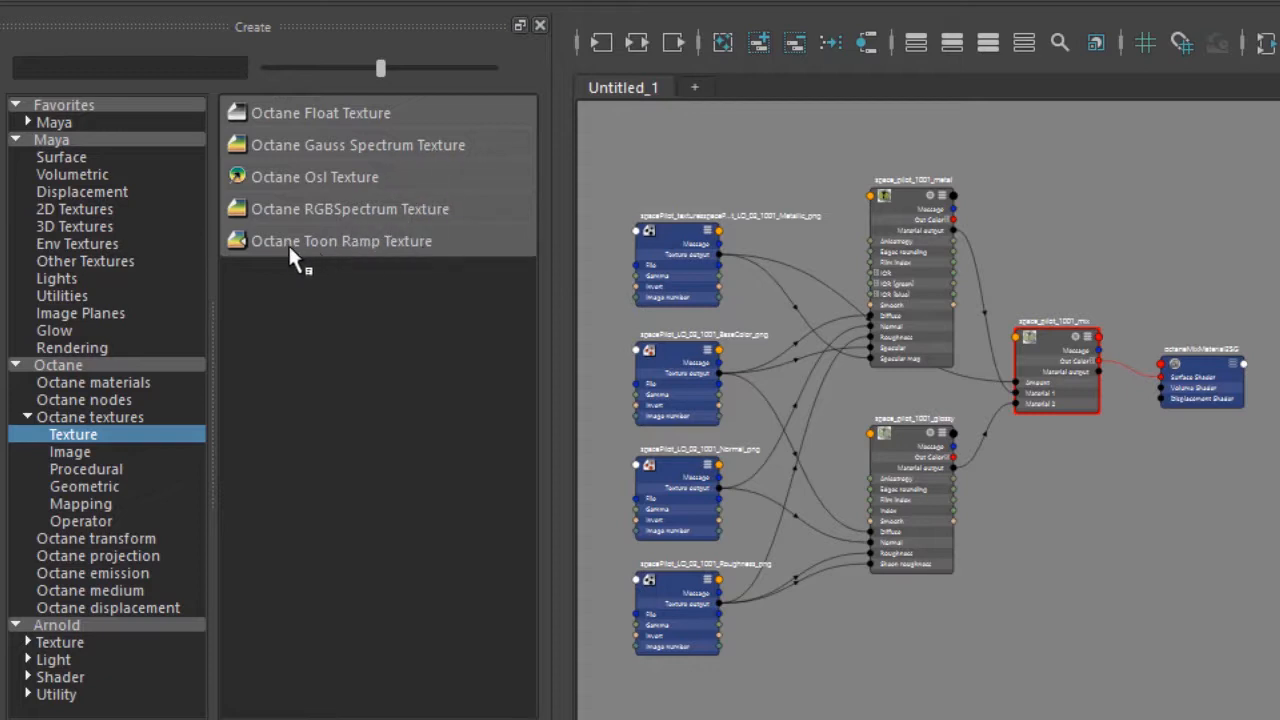
mouse_move(422, 258)
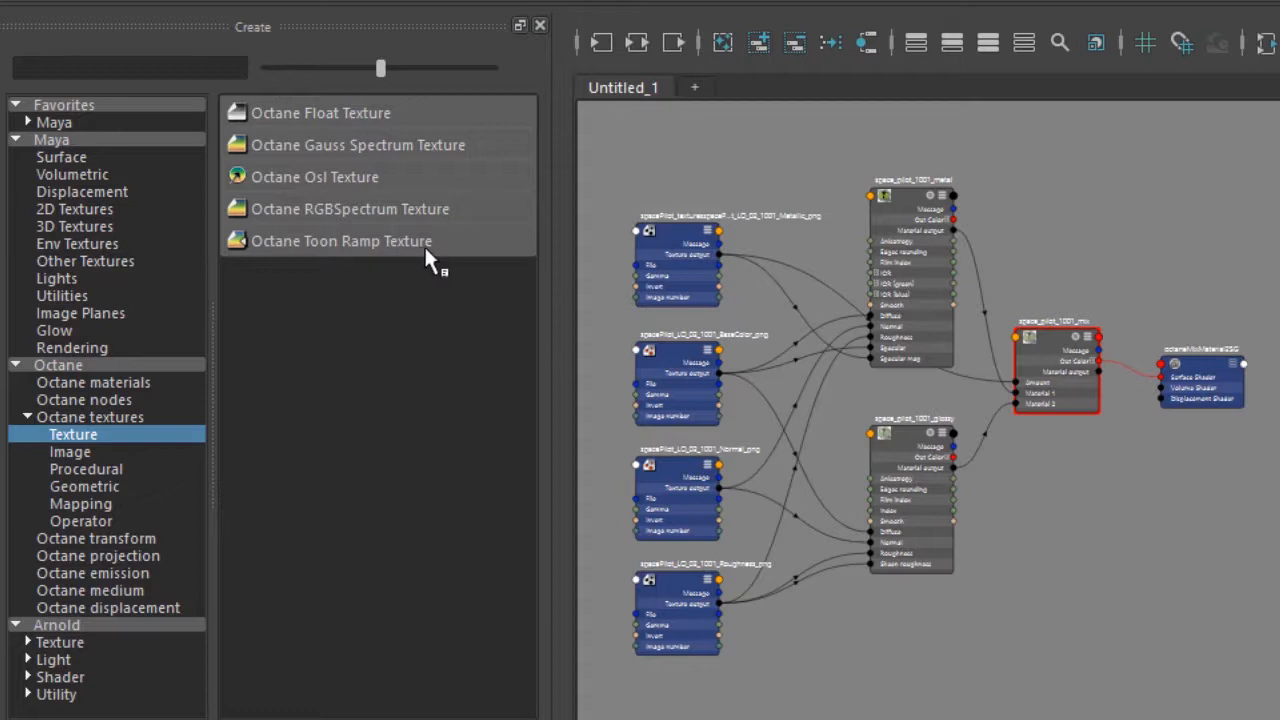
mouse_move(342, 185)
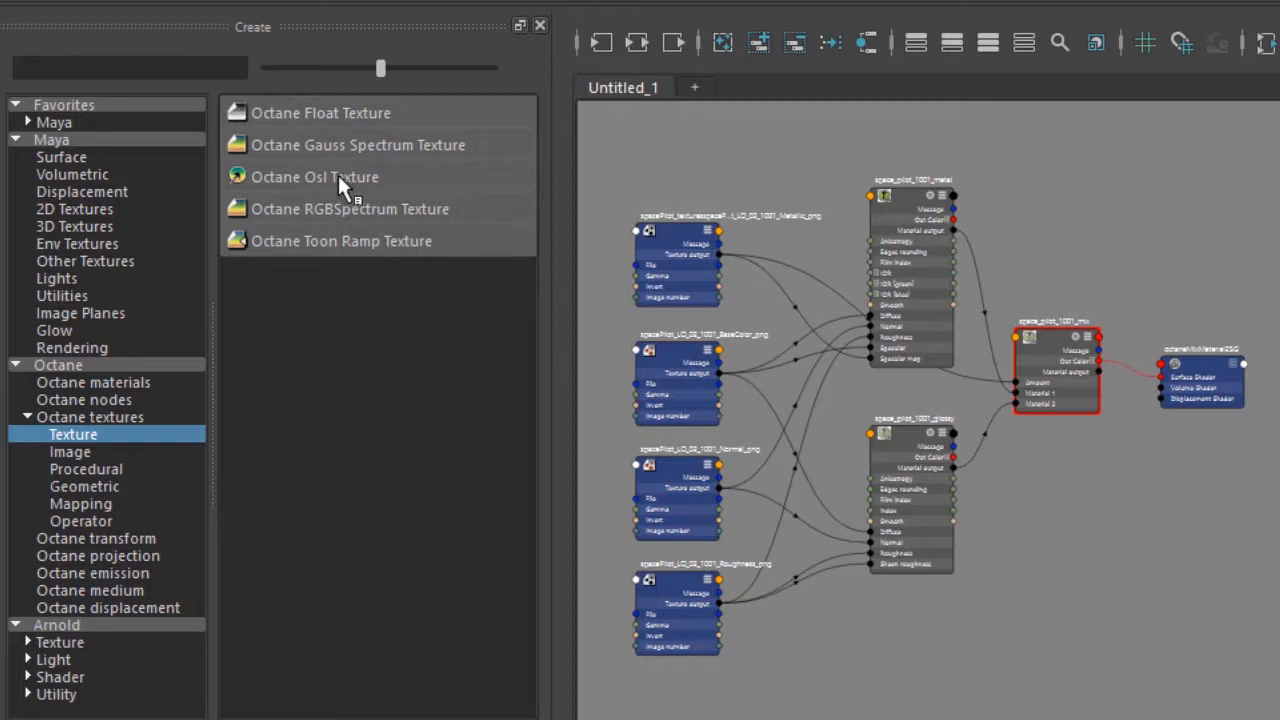
mouse_move(362, 185)
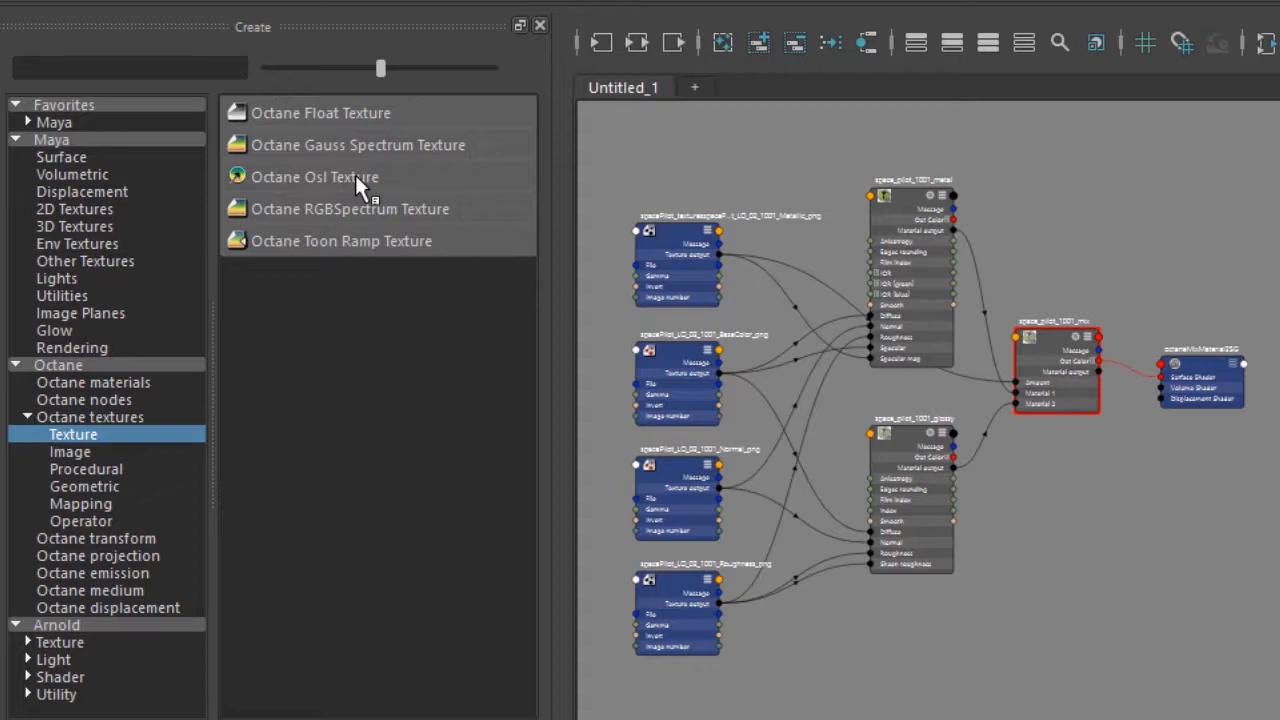
mouse_move(372, 180)
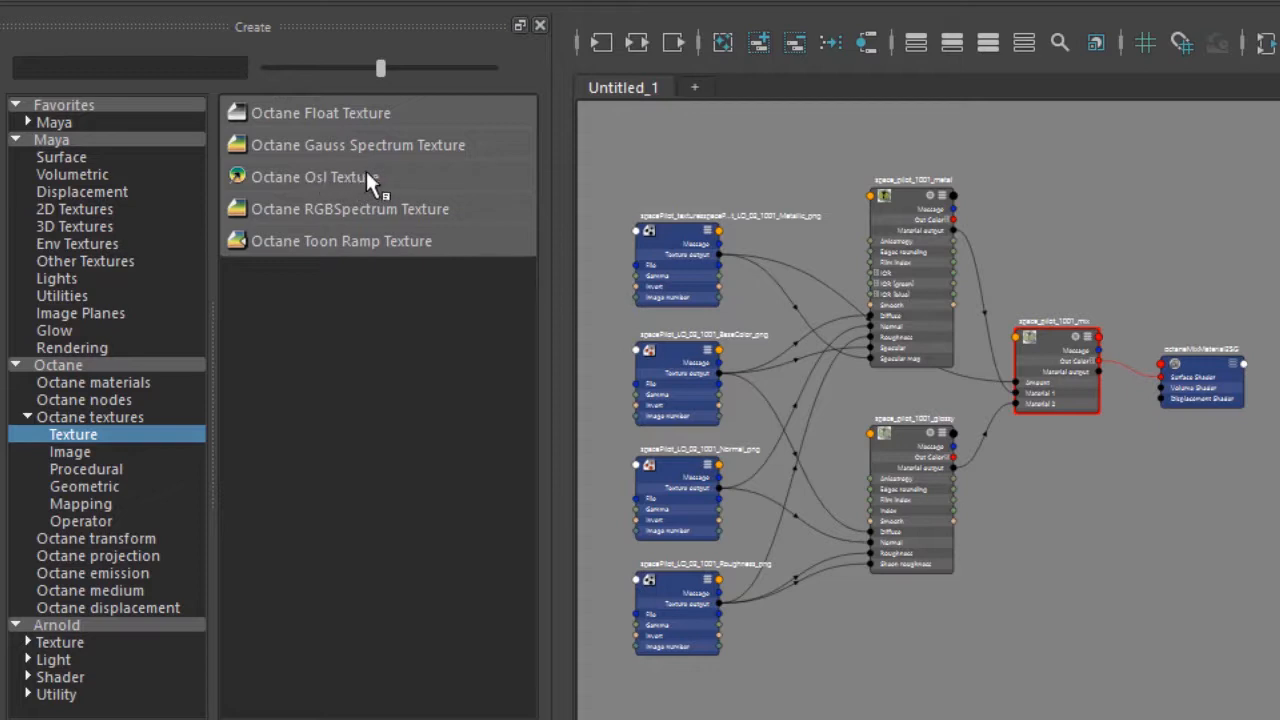
mouse_move(411, 122)
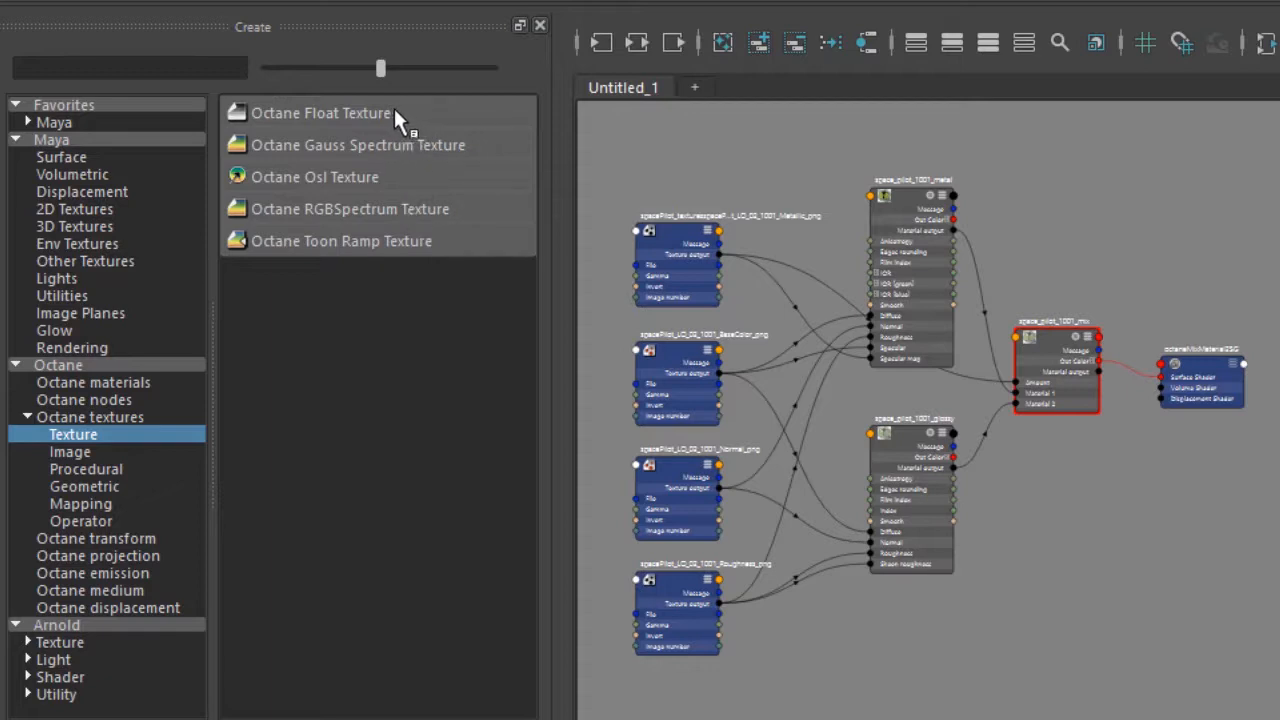
mouse_move(408, 222)
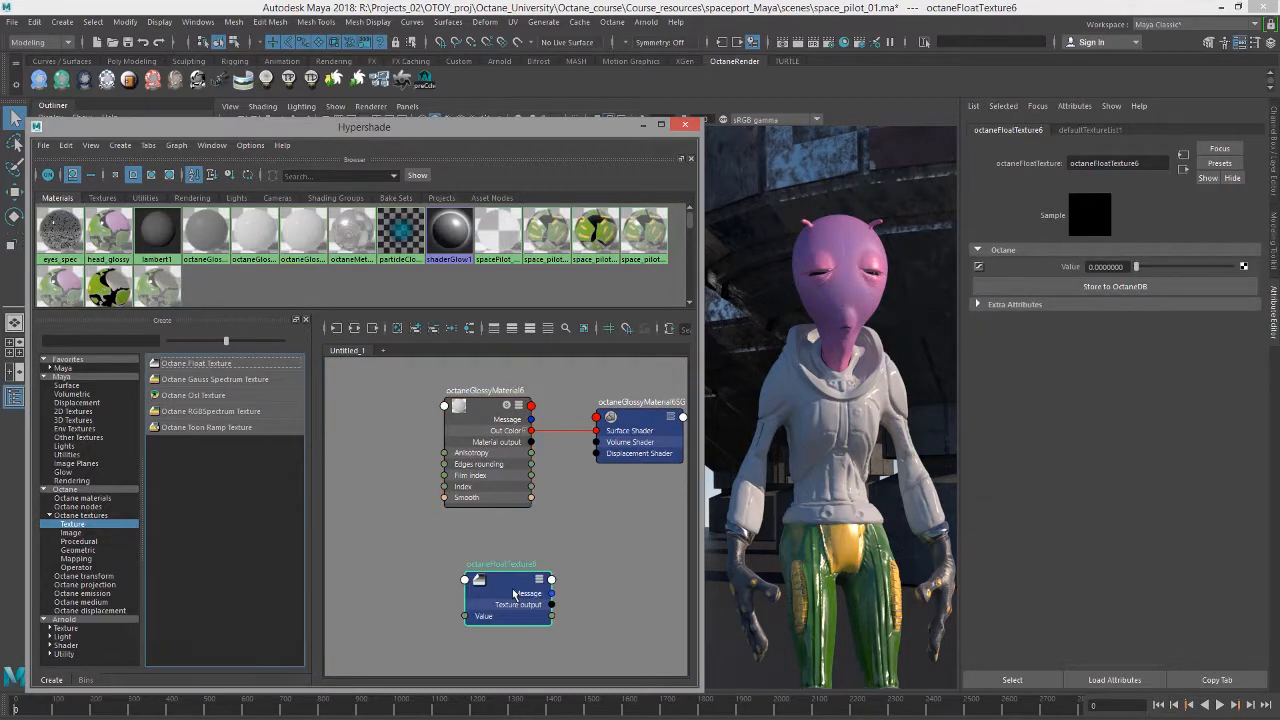
- Connect the Octane Float Texture to the glossy material's Diffuse and raise Value to 1
left_click_drag(507, 595, 378, 413)
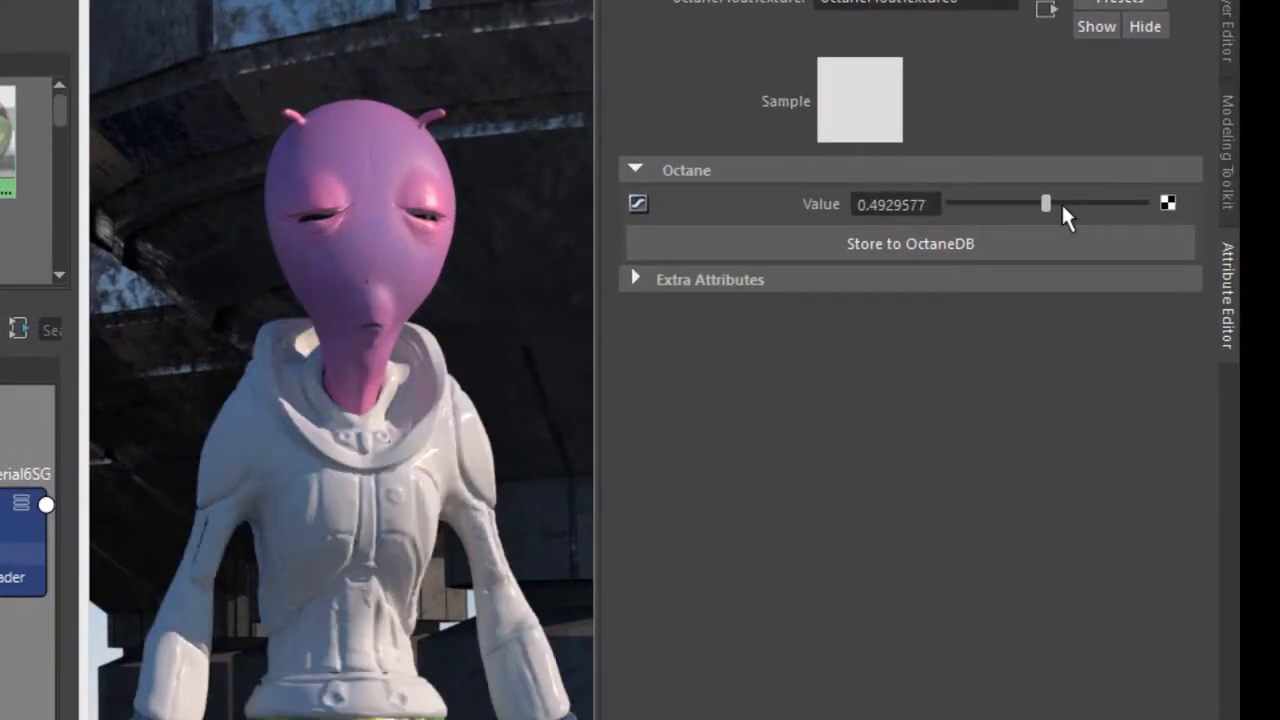
left_click_drag(1046, 204, 1144, 204)
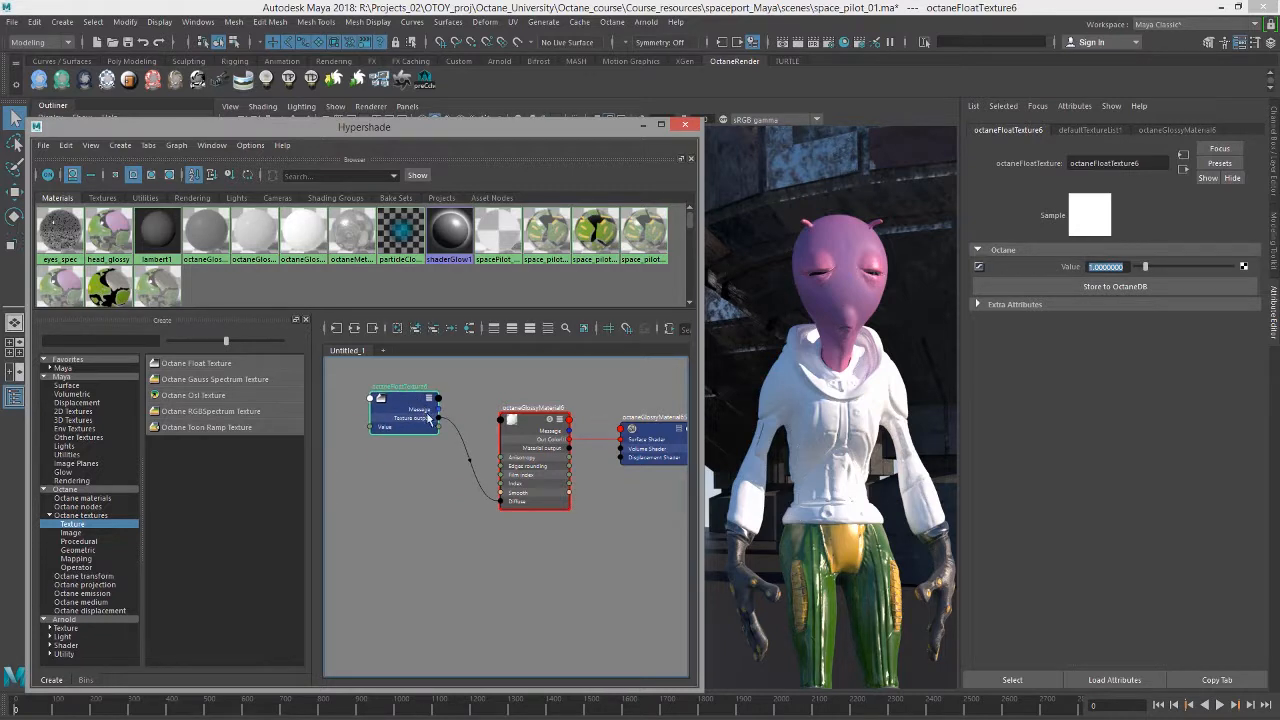
mouse_move(482, 429)
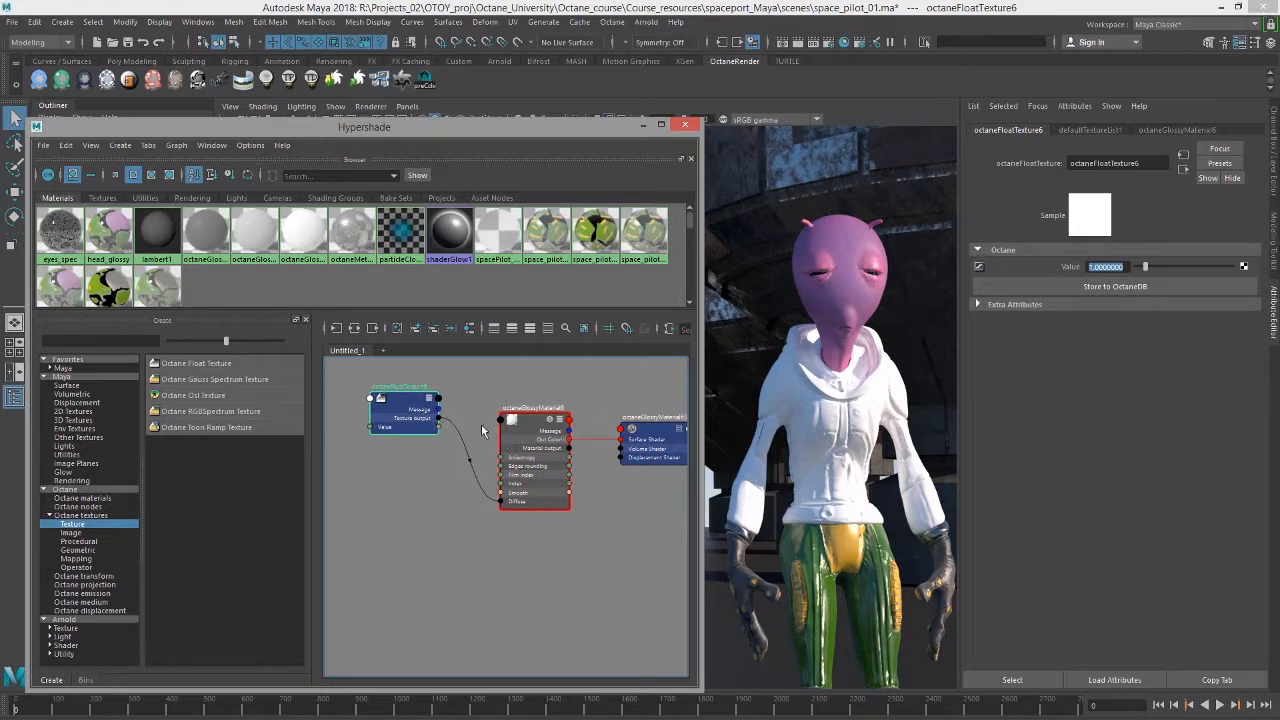
- Break the float-to-Diffuse link and connect a new Octane Gauss Spectrum Texture to Diffuse
left_click(457, 465)
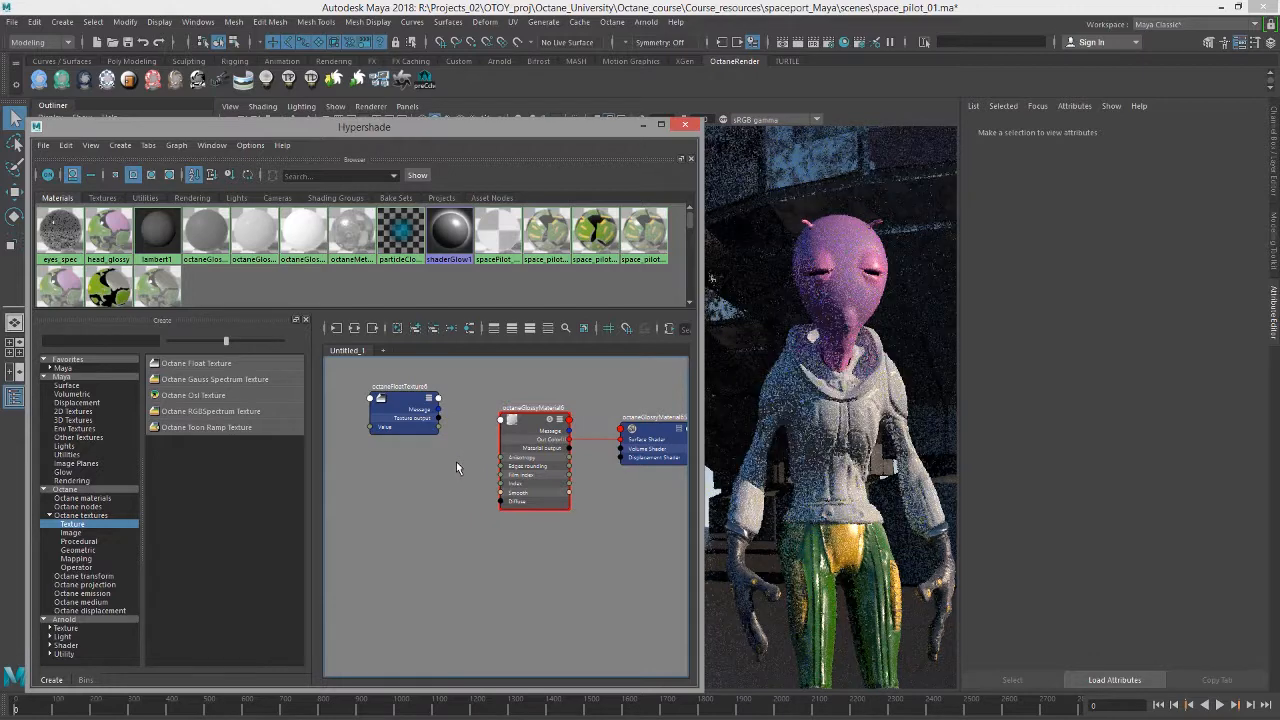
left_click(405, 400)
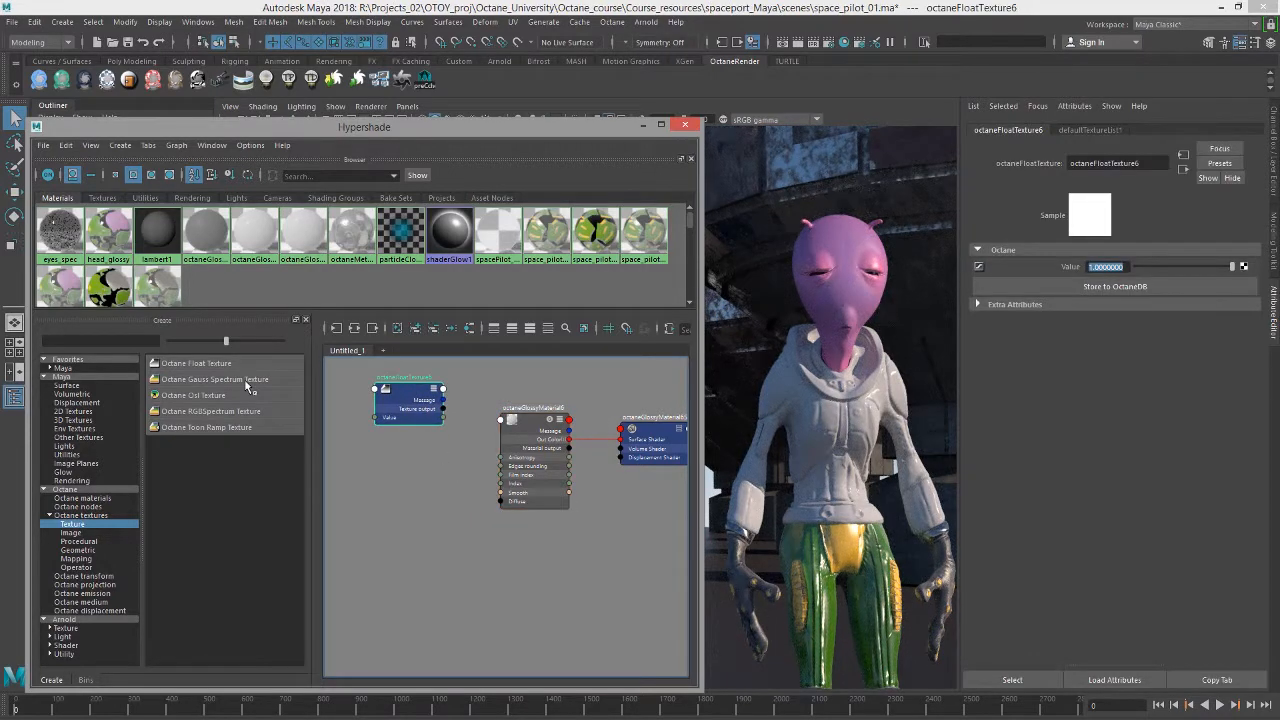
left_click(215, 378)
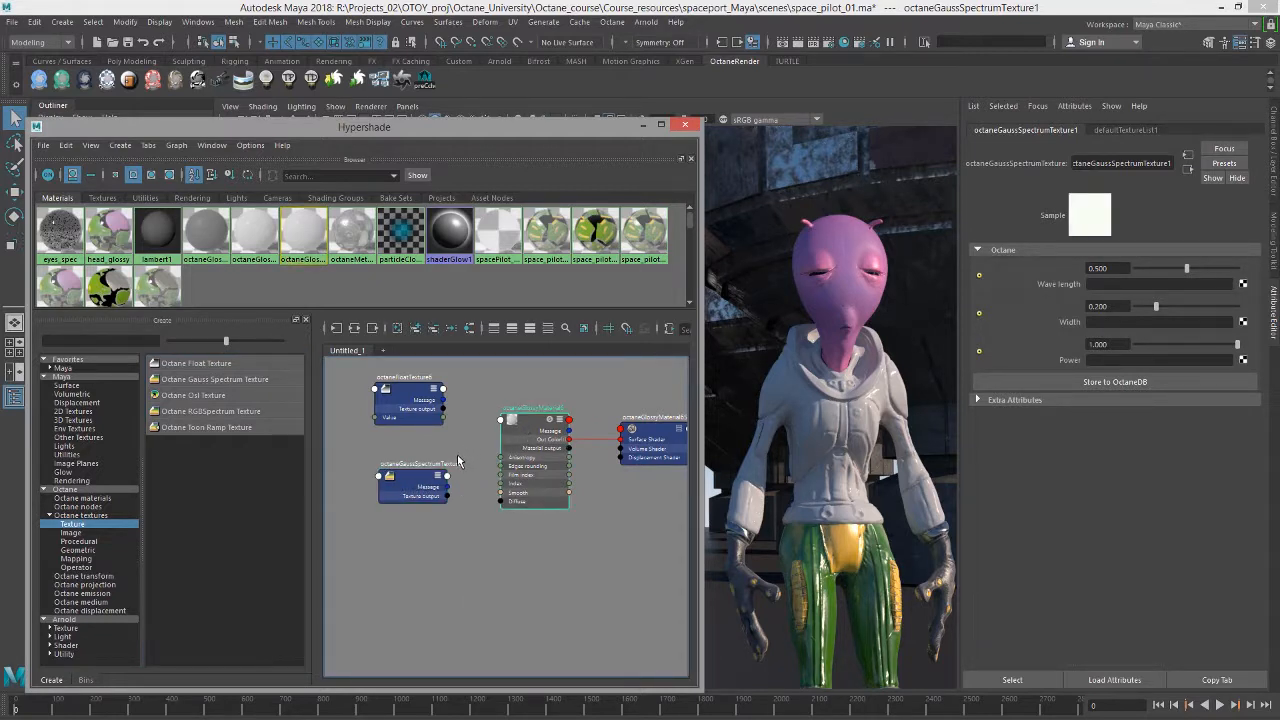
left_click(532, 433)
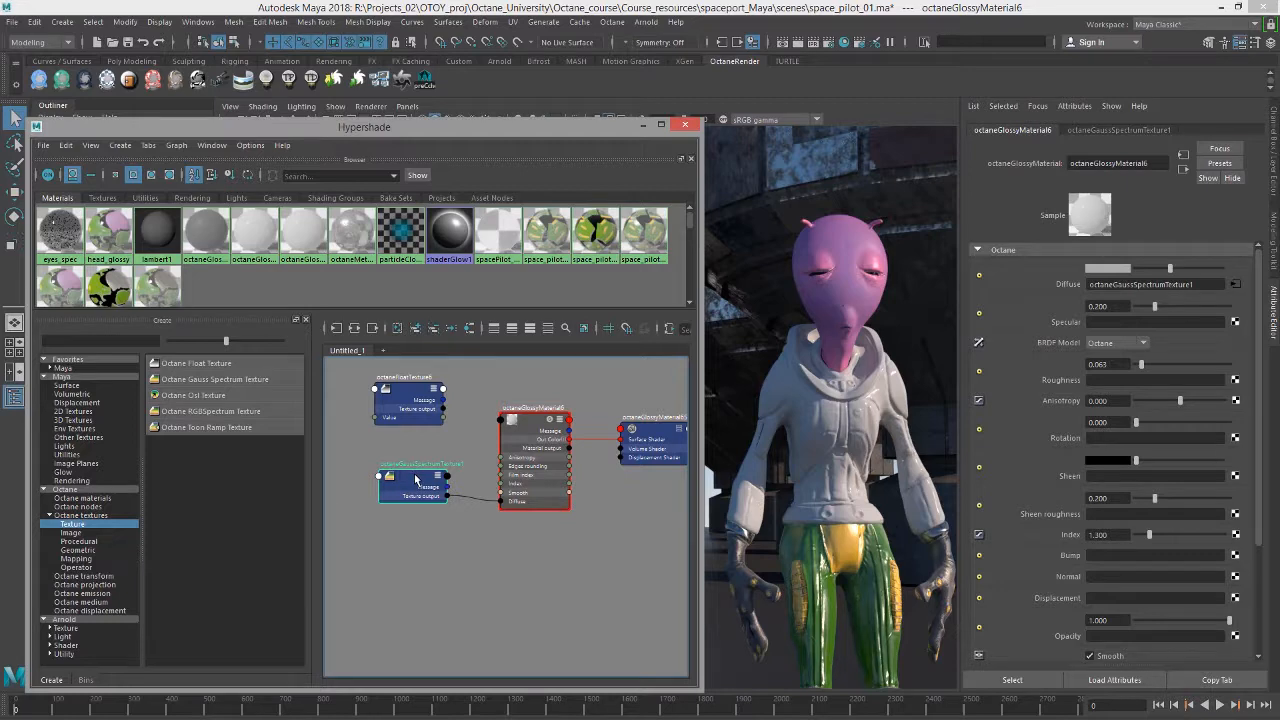
- Try different Gauss Spectrum wavelength and width values, raising wavelength to about 0.77
left_click(413, 473)
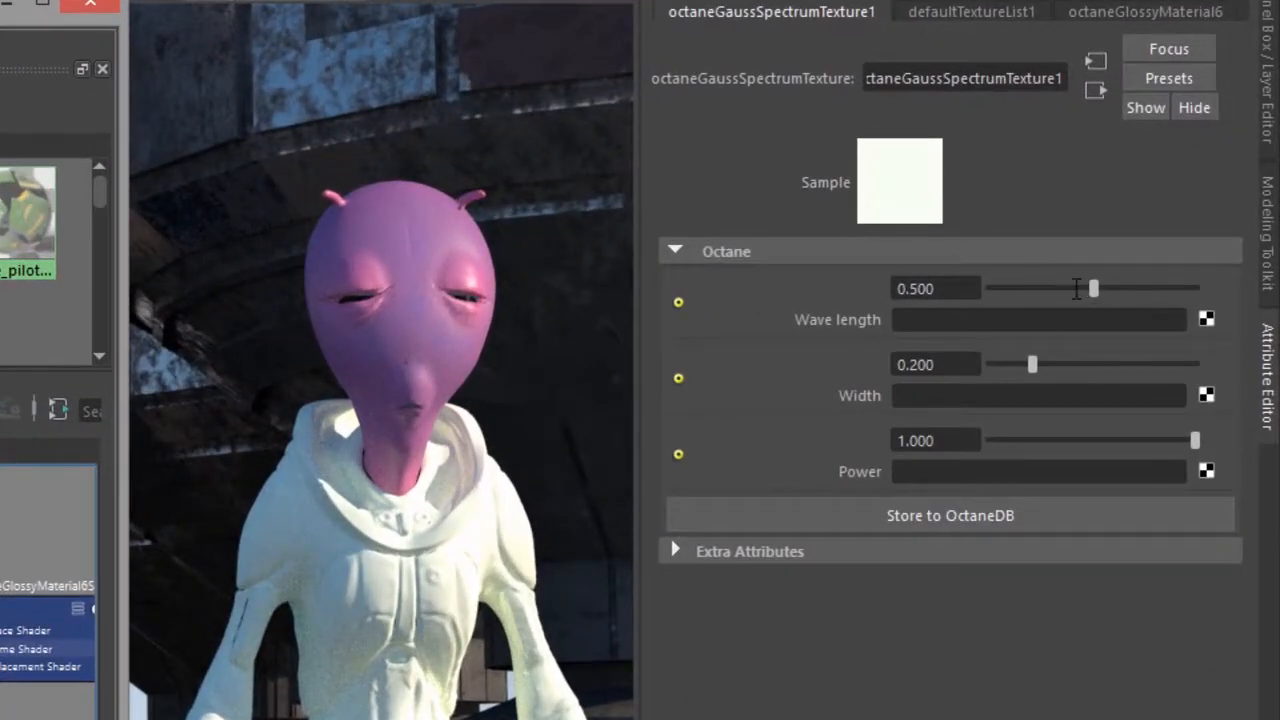
left_click_drag(1093, 288, 1043, 288)
type("0.140")
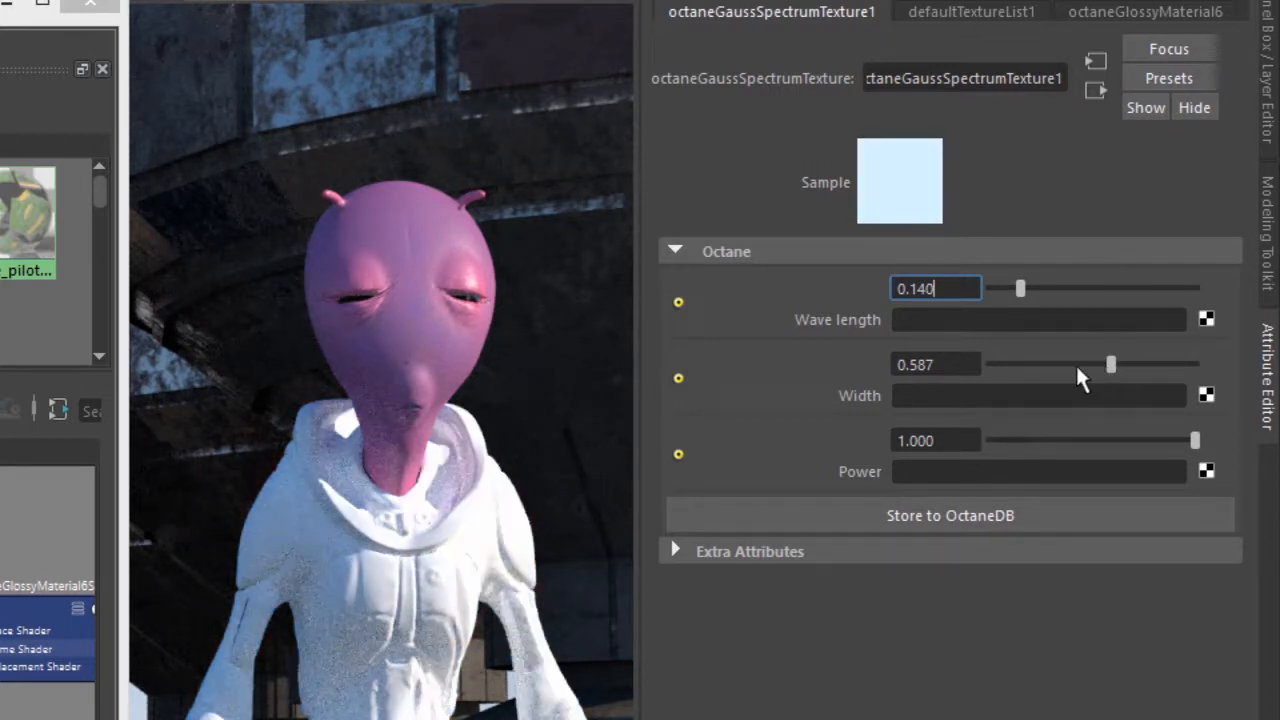
left_click_drag(1110, 364, 1088, 364)
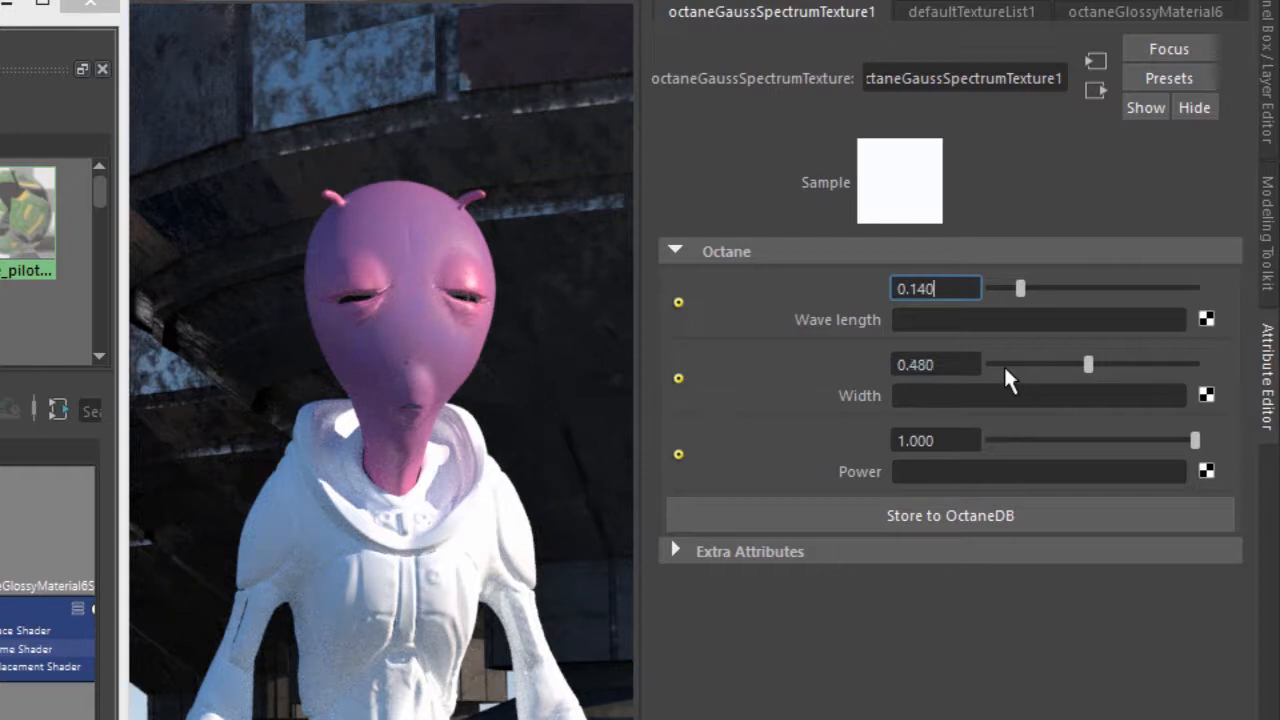
left_click_drag(1088, 364, 1006, 364)
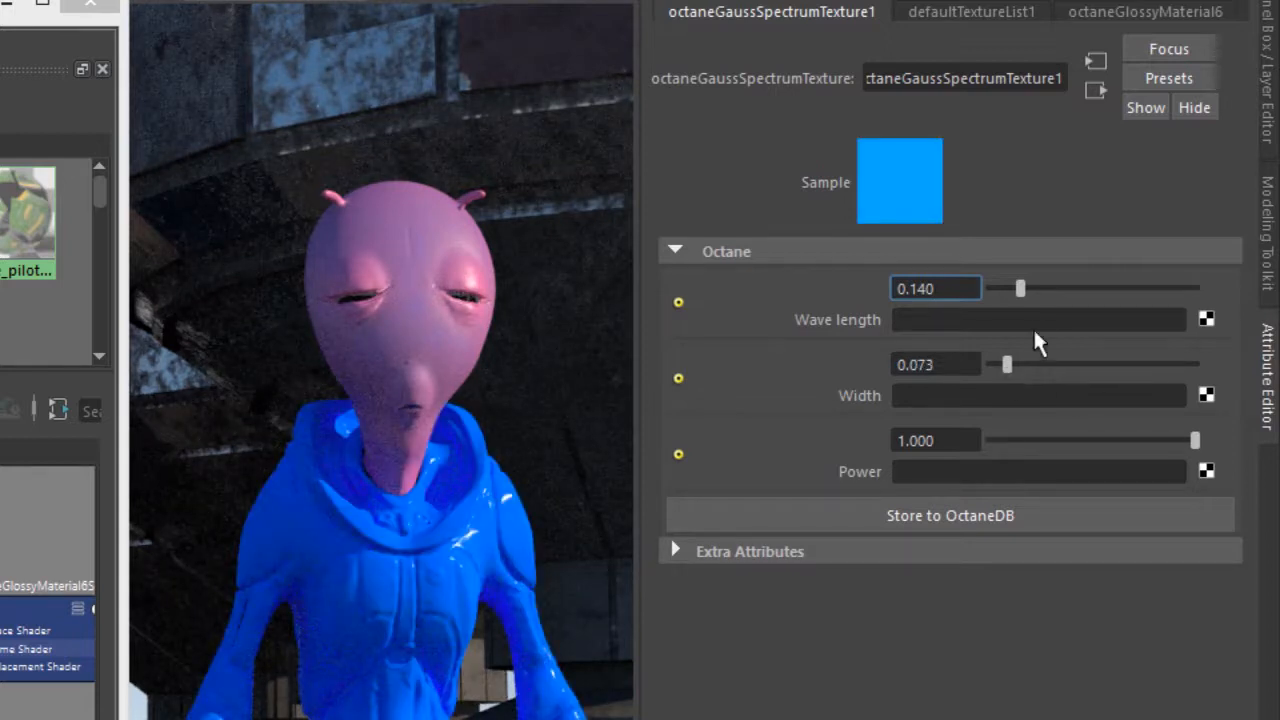
left_click_drag(1020, 288, 1103, 288)
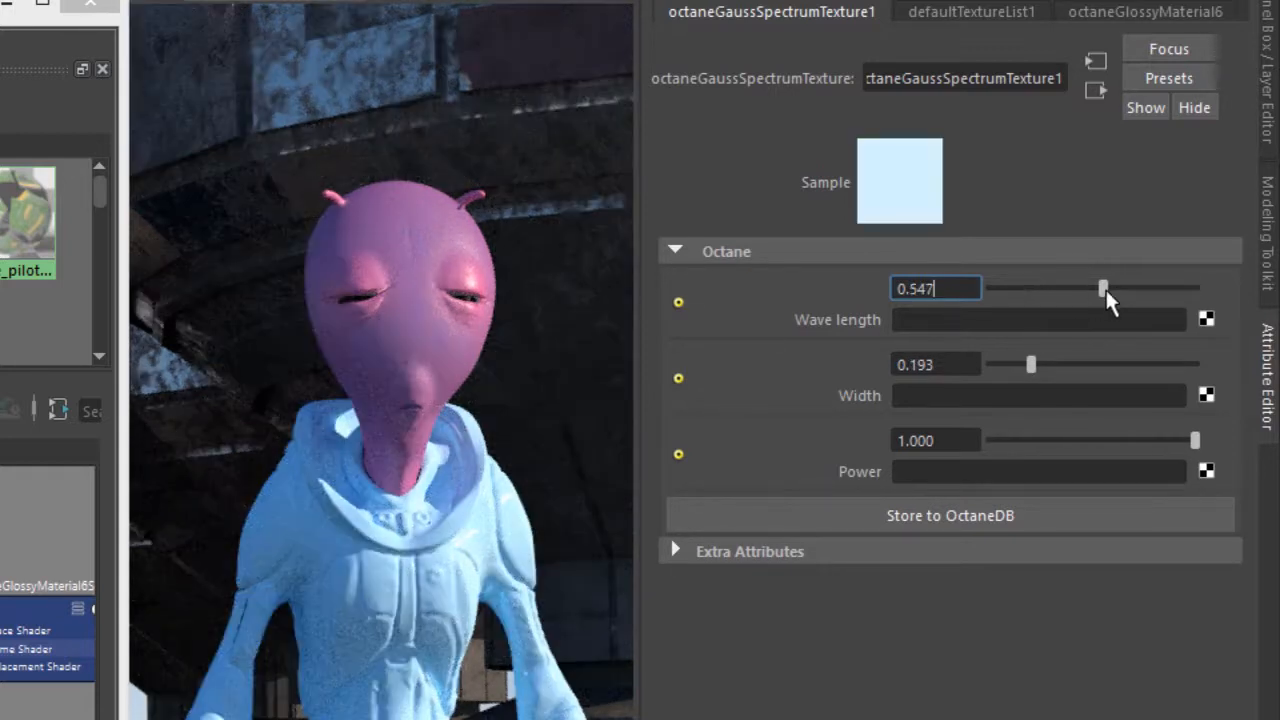
left_click_drag(1103, 288, 1148, 288)
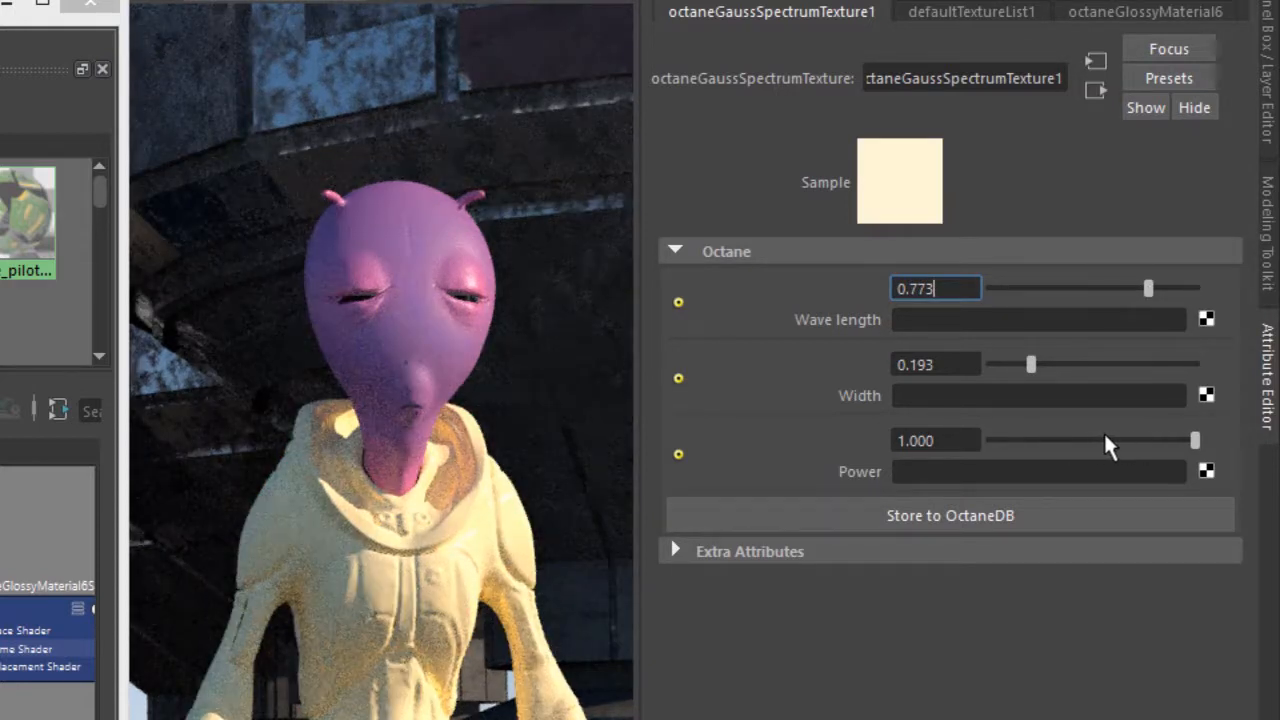
- Drop the Gauss Spectrum power to about 0.04 and wavelength to about 0.46
left_click_drag(1194, 440, 1072, 440)
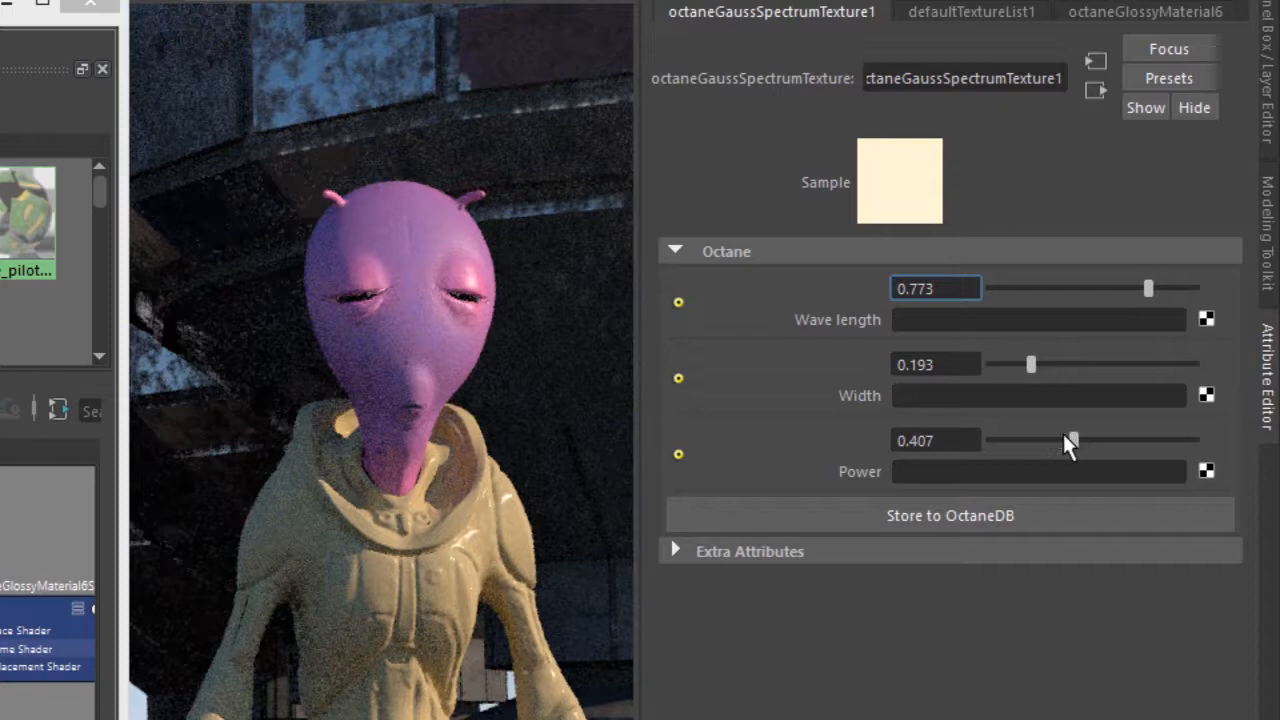
left_click_drag(1072, 440, 990, 440)
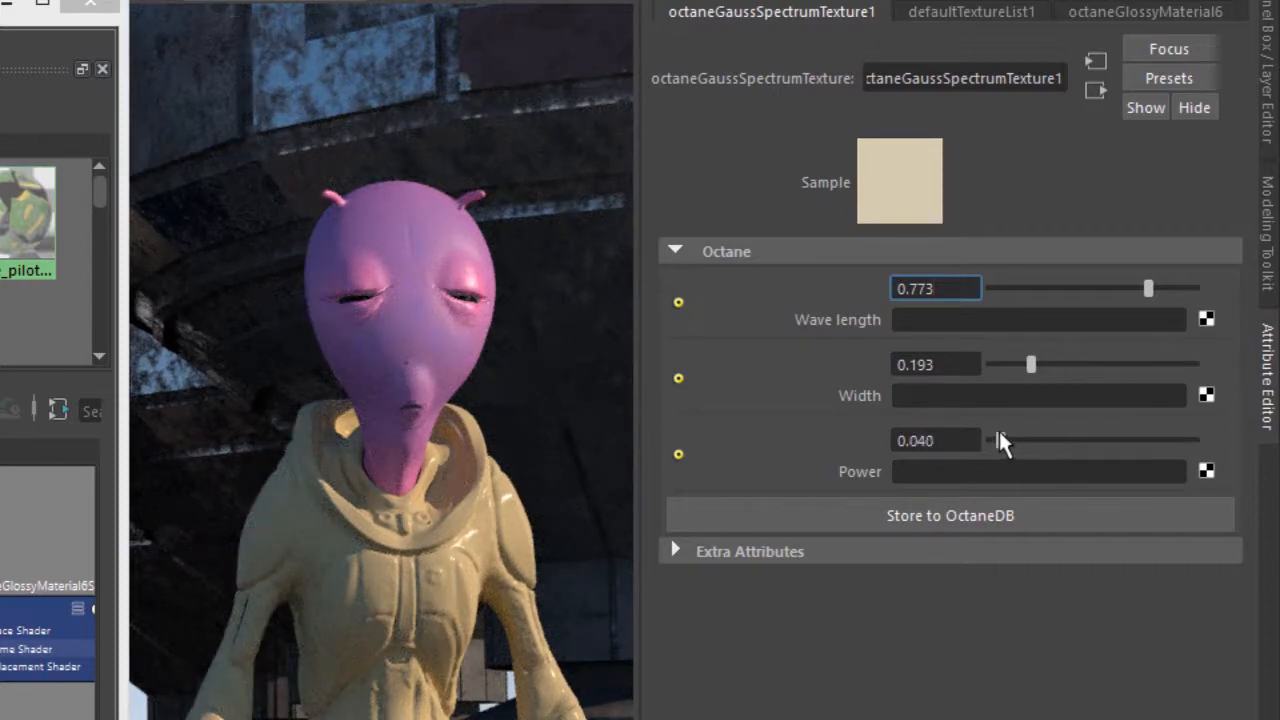
left_click_drag(985, 440, 998, 440)
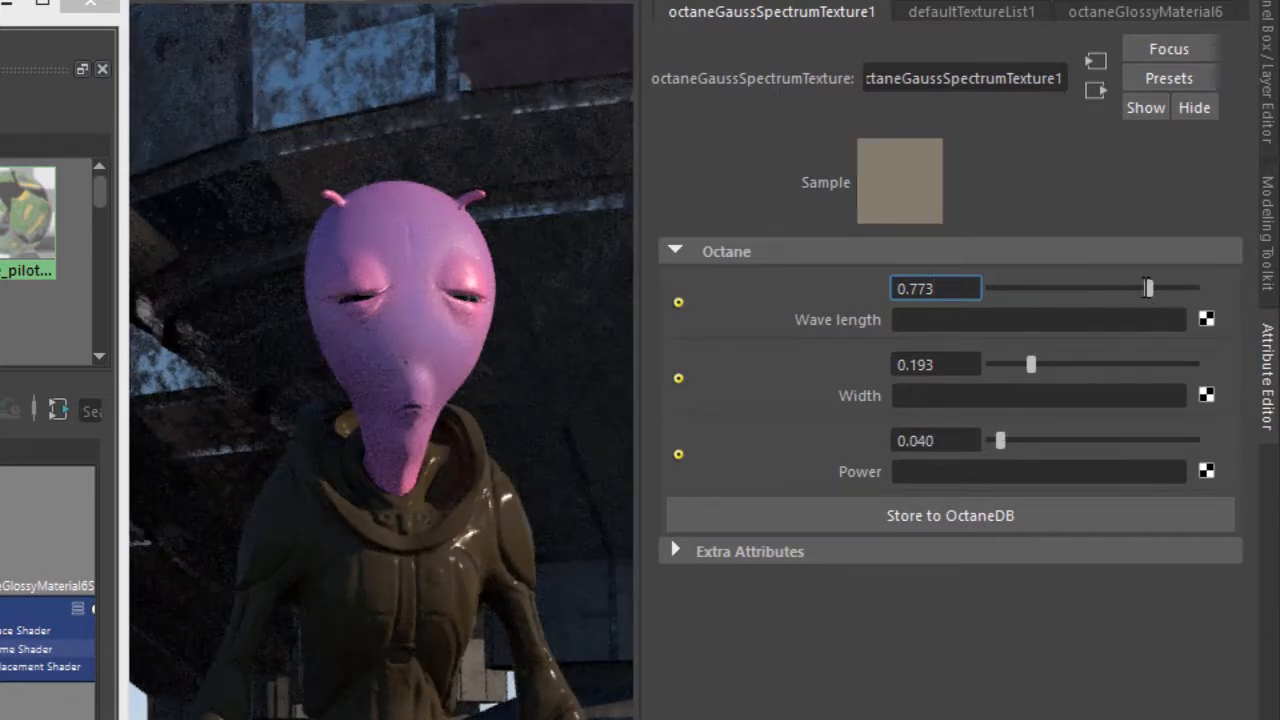
left_click_drag(1147, 288, 1090, 288)
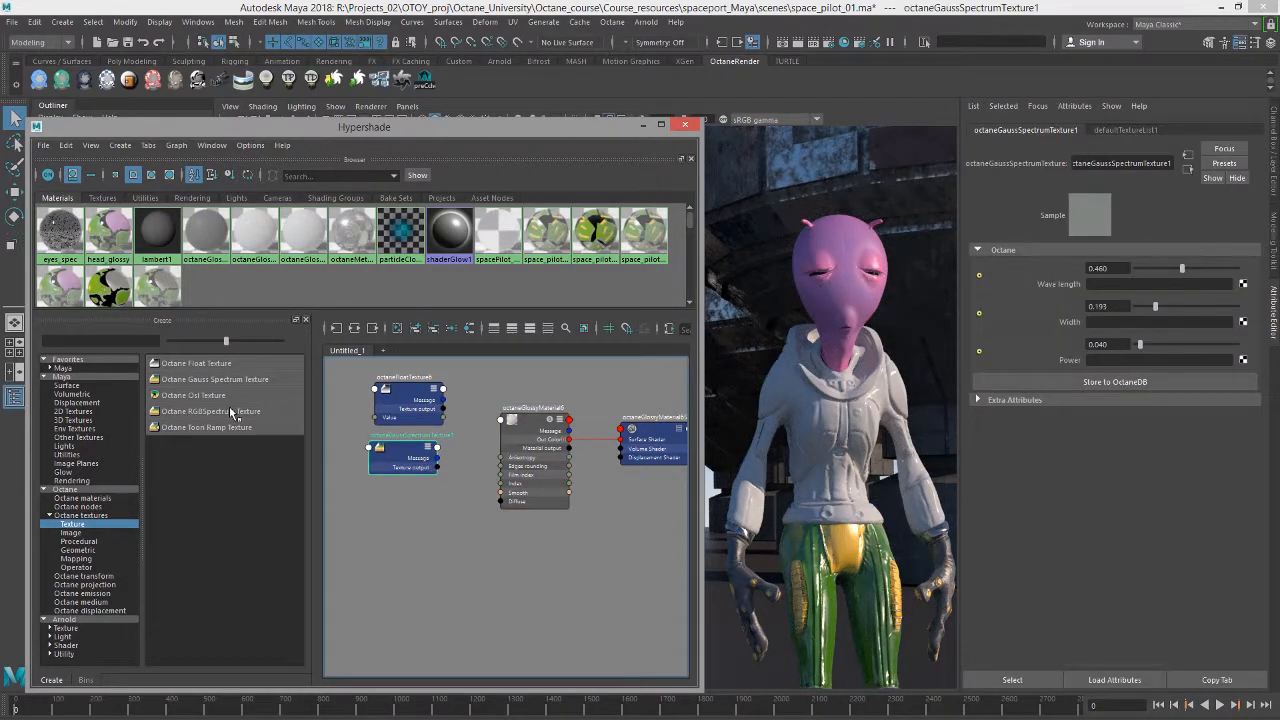
- Create an Octane RGB Spectrum Texture and set its RGB colour to yellow
left_click(210, 411)
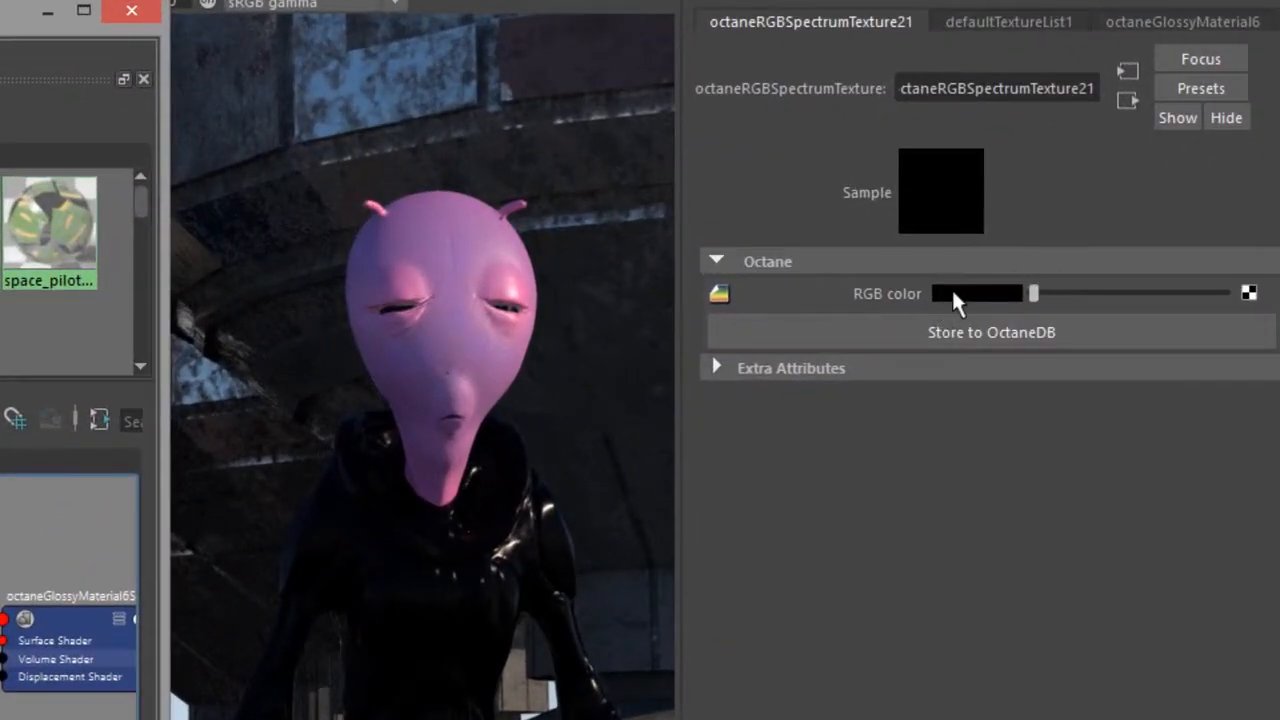
left_click(982, 293)
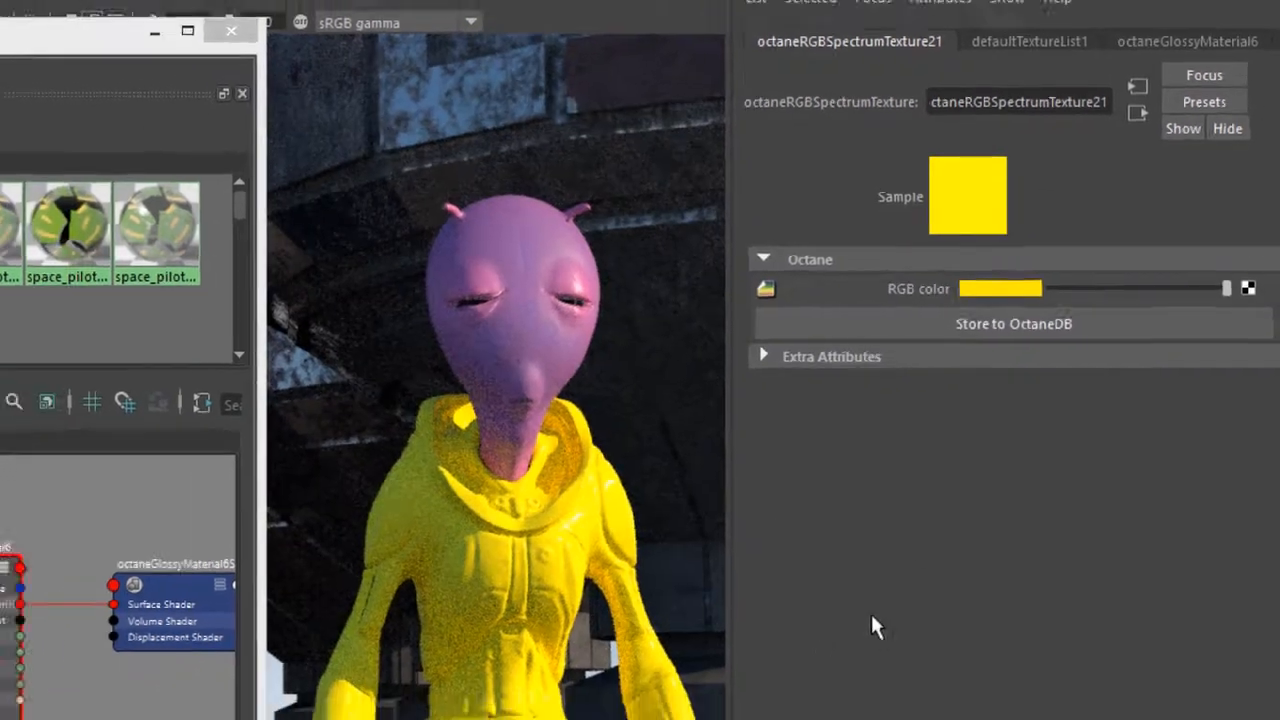
left_click(189, 32)
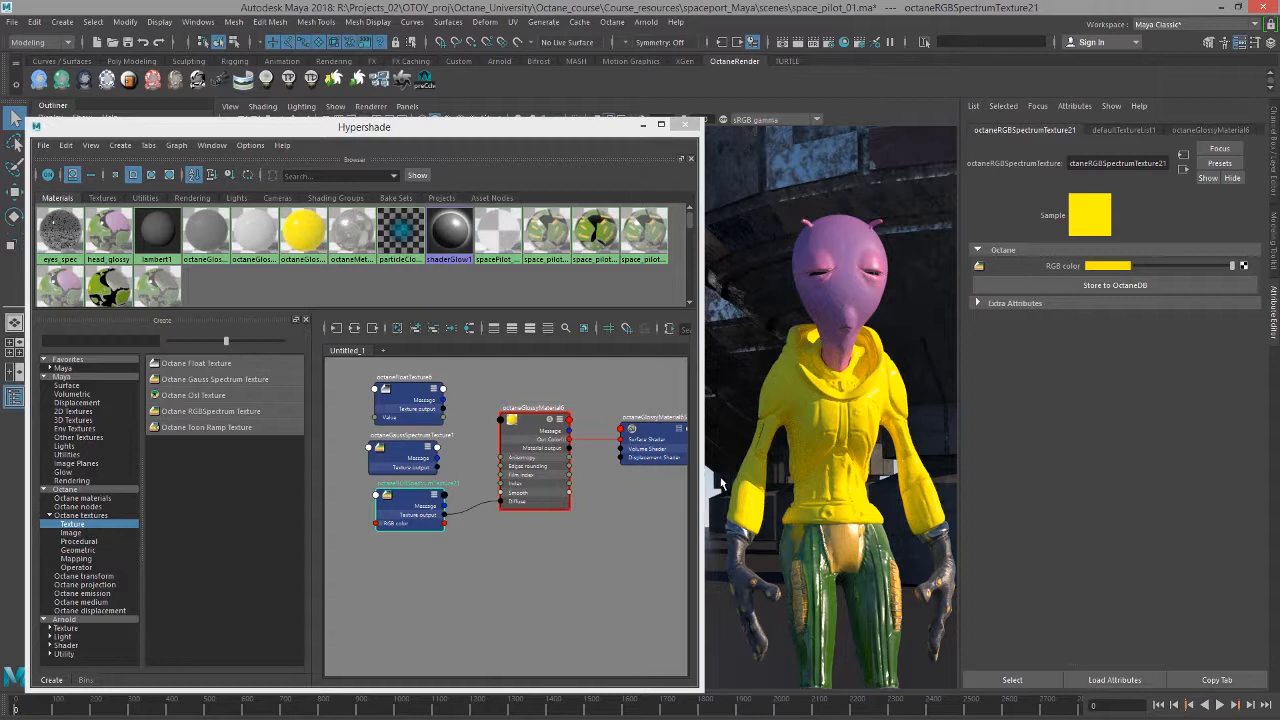